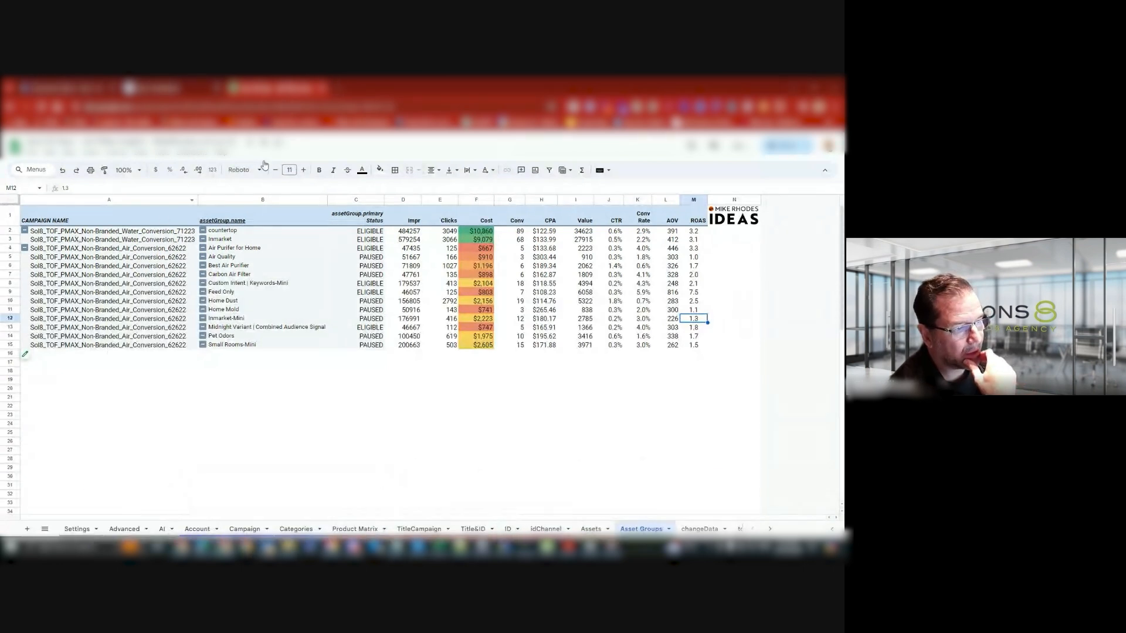
- Switch to the Account sheet with cost and conversion charts by channel and campaign
click(223, 230)
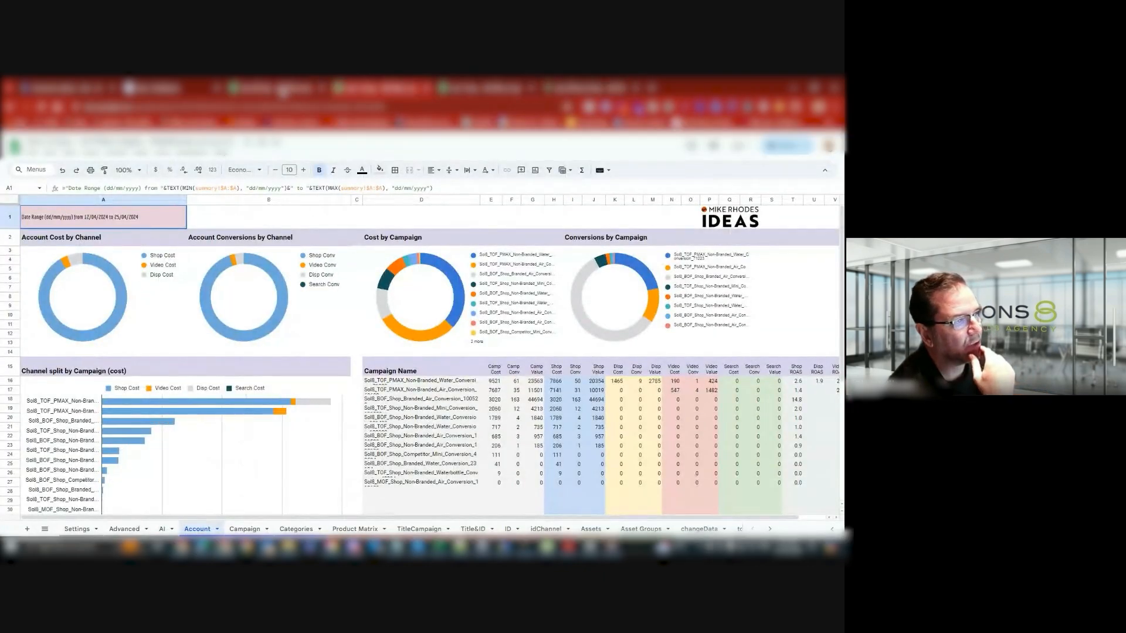
- Return to the Asset Groups sheet listing each asset group's performance
click(640, 528)
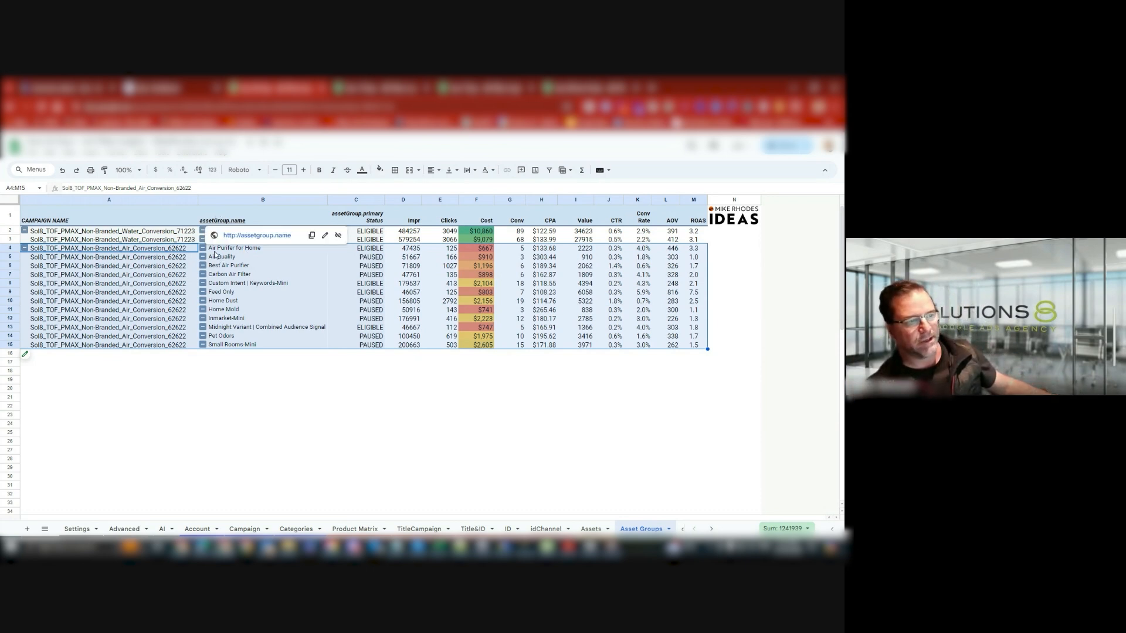
click(265, 247)
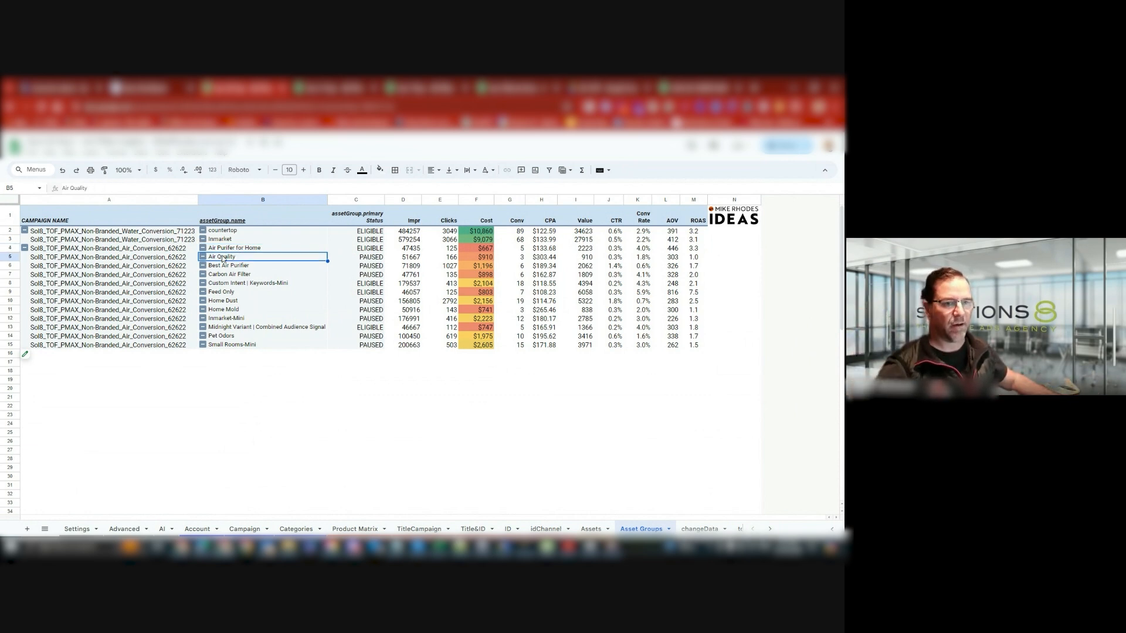
mouse_move(237, 278)
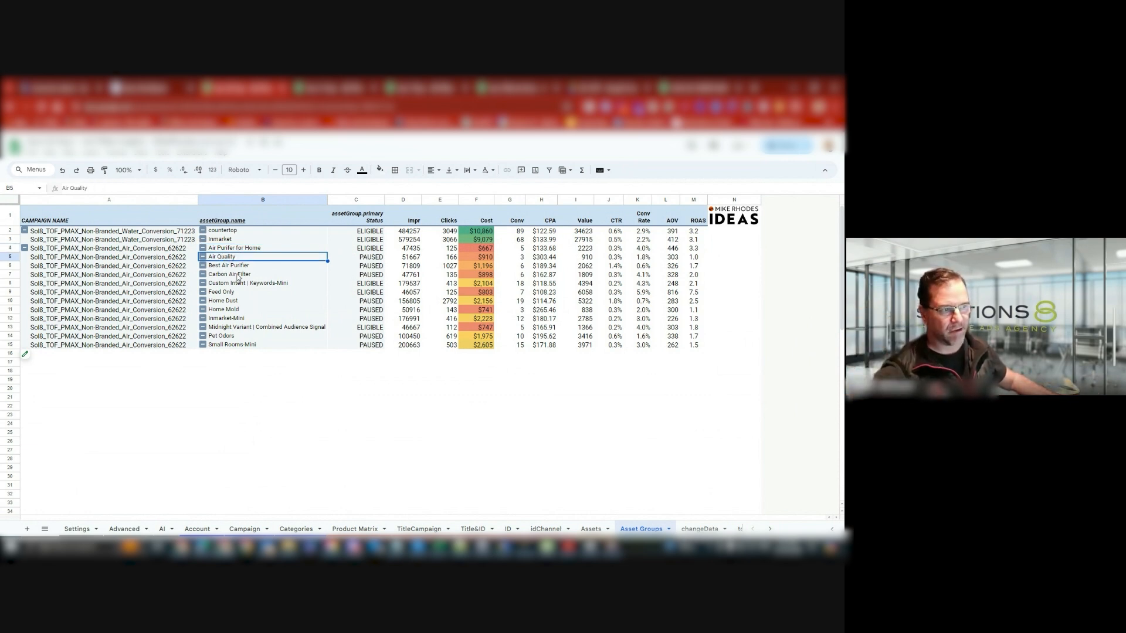
- Select the air campaign's asset group names in B4:B15, then move to the Categories sheet
click(248, 274)
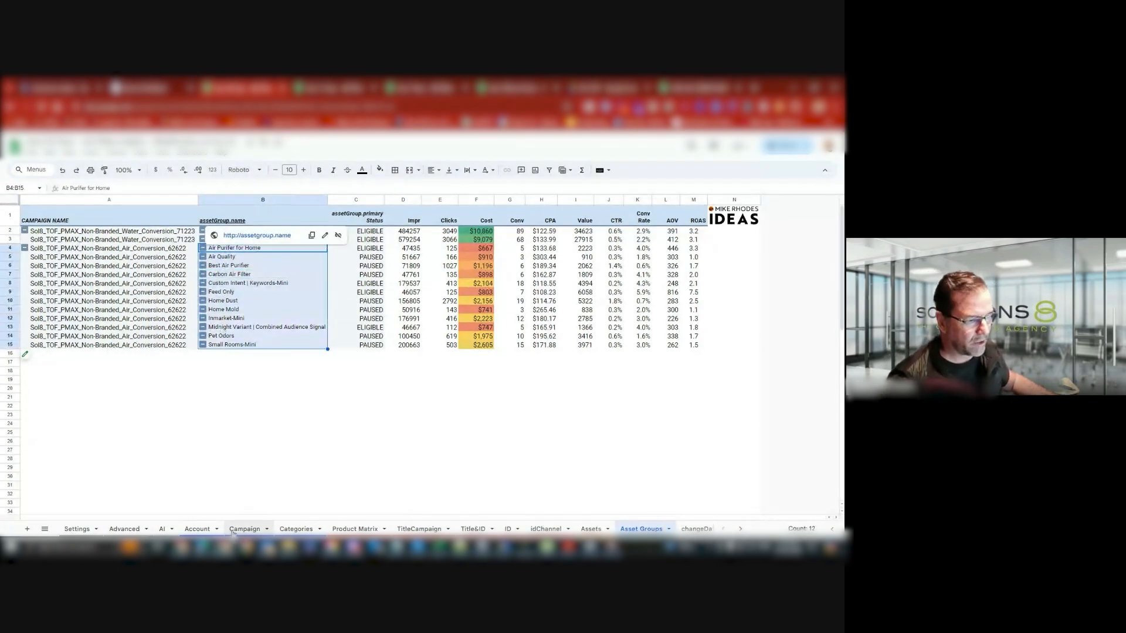
click(296, 528)
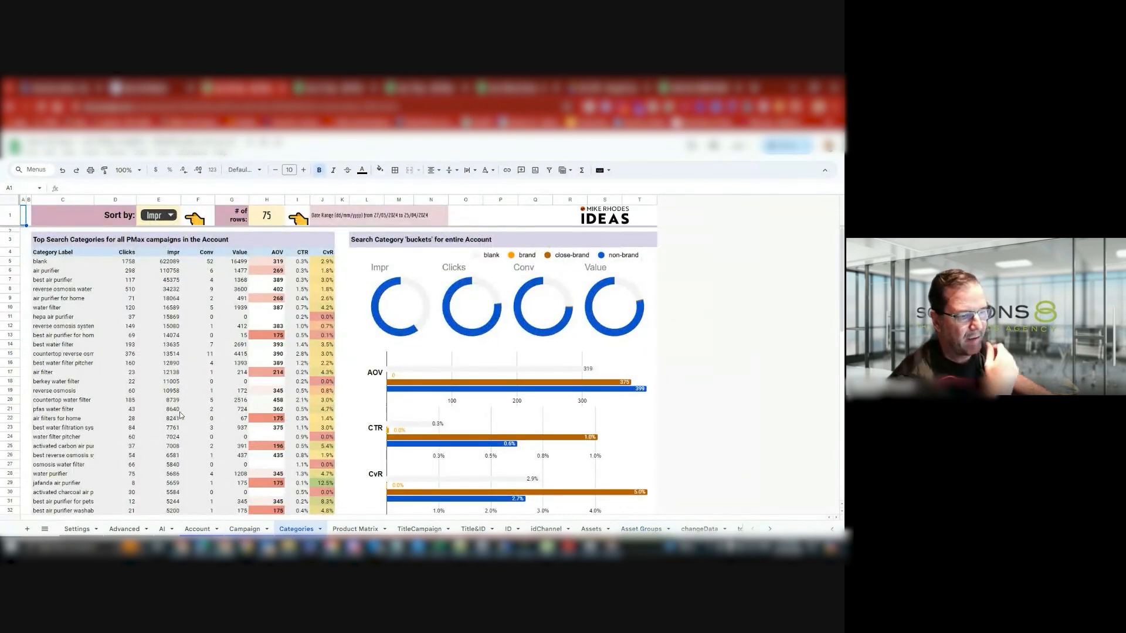
- Review the Air Conversion campaign's top search categories, selecting air purifier rows D19:I35
click(243, 529)
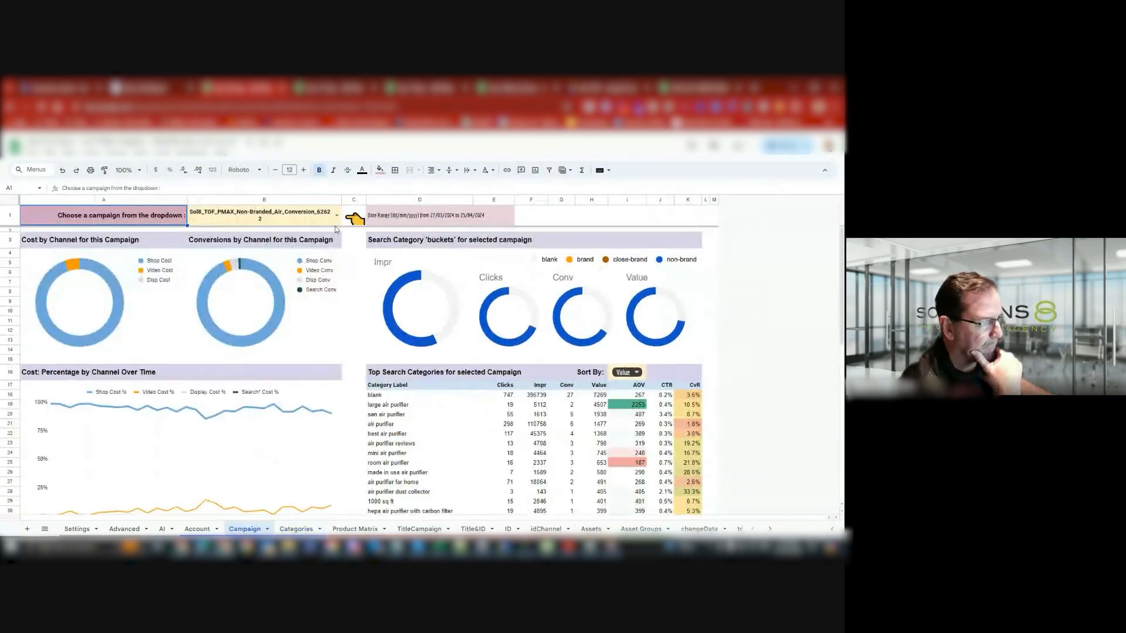
scroll(down, 3)
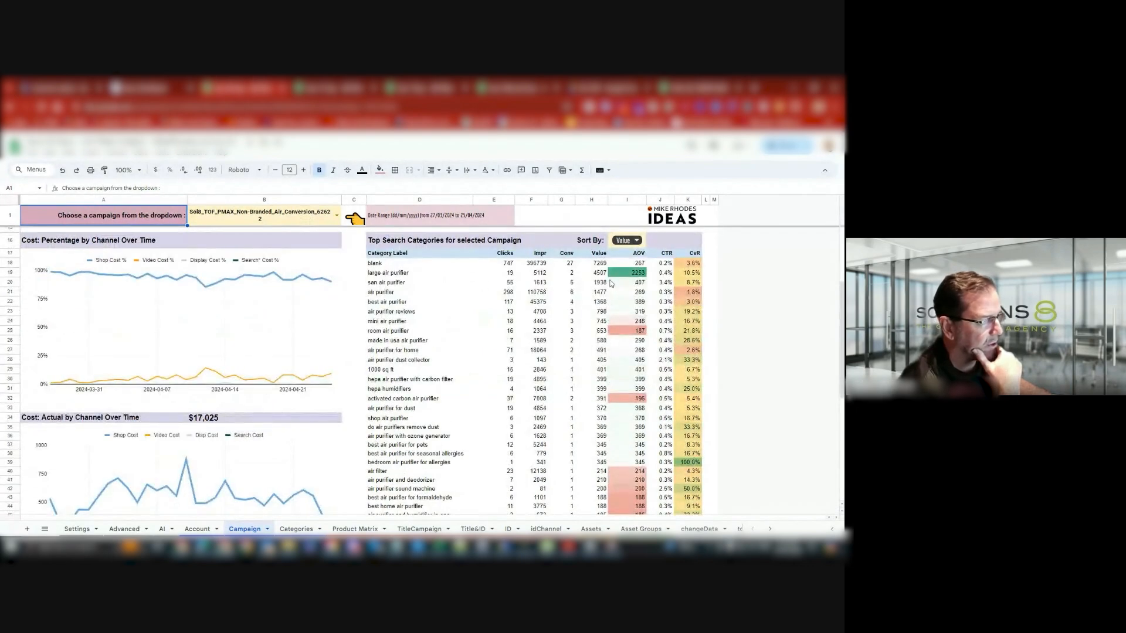
click(626, 240)
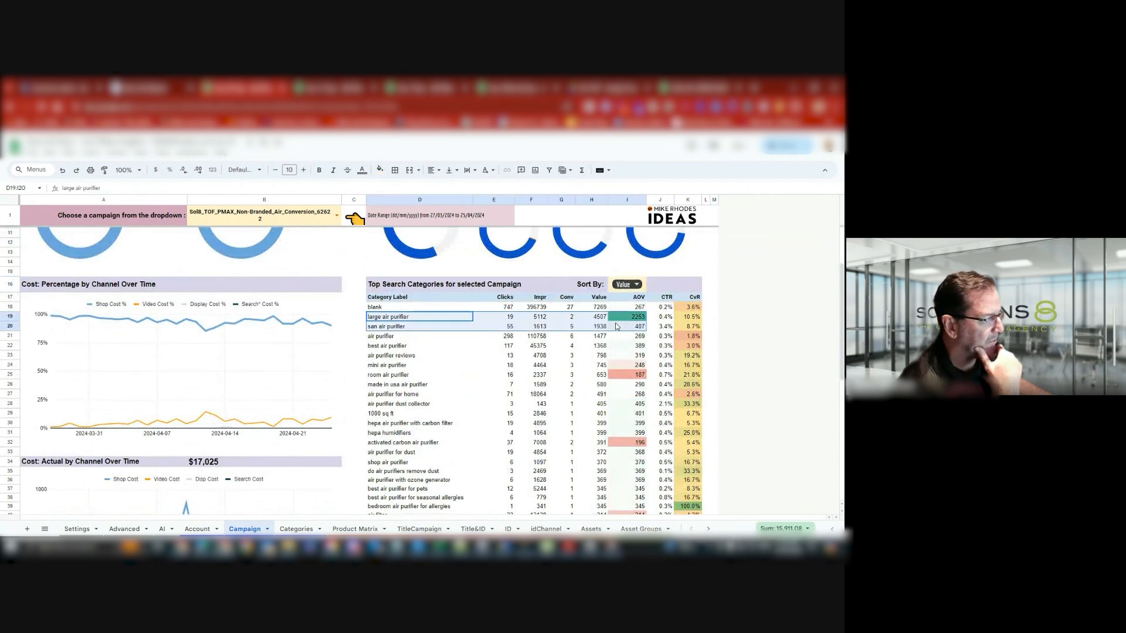
click(419, 326)
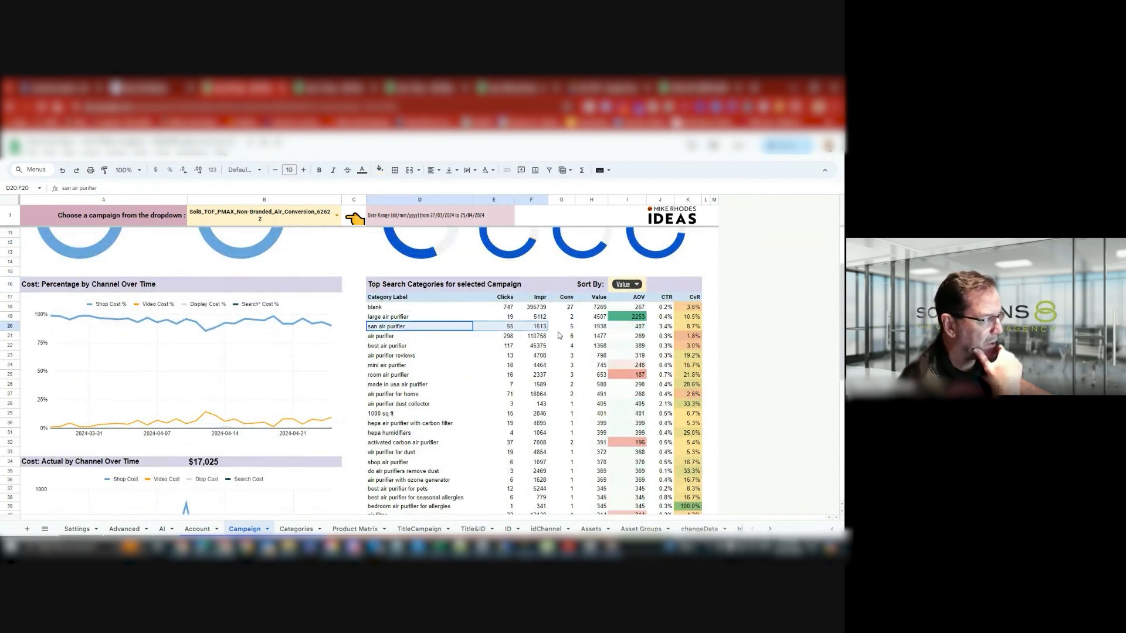
click(419, 337)
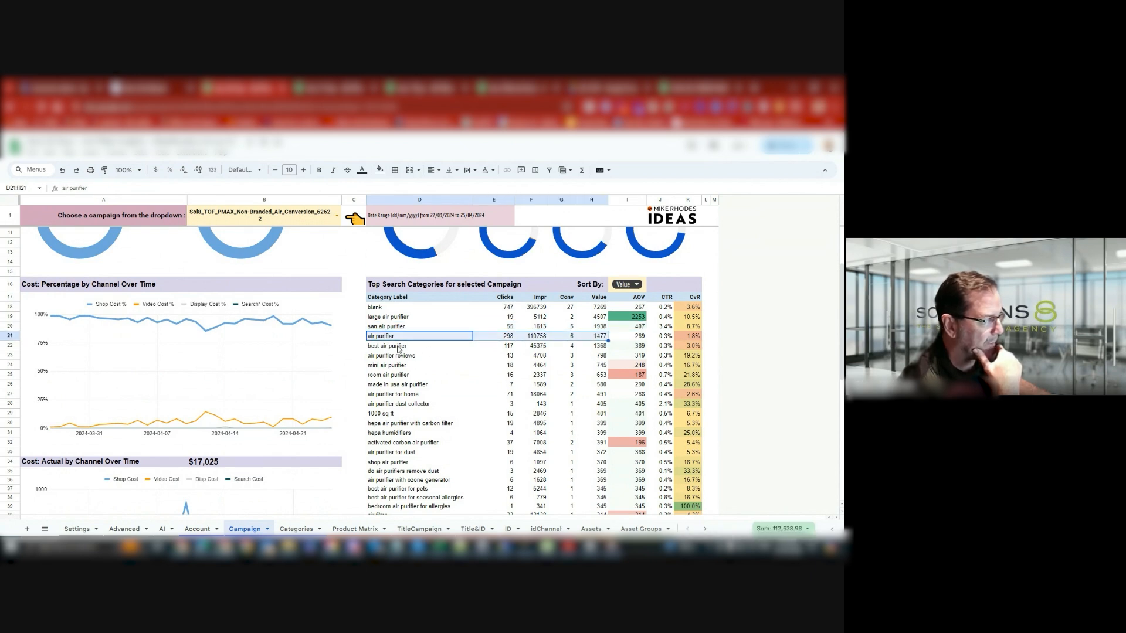
click(390, 356)
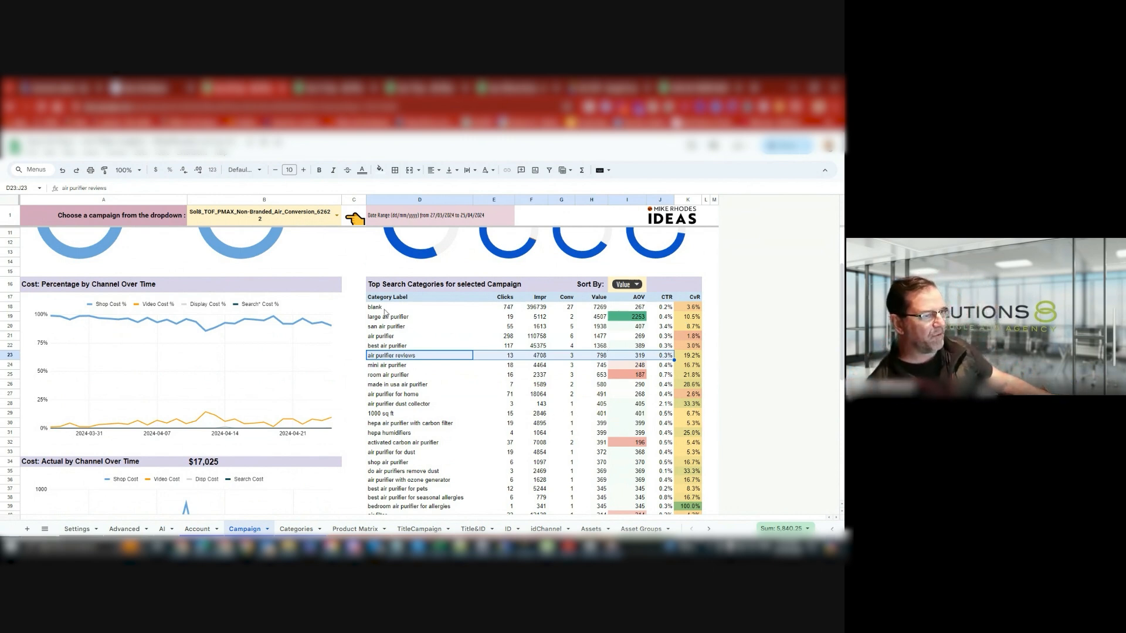
click(388, 316)
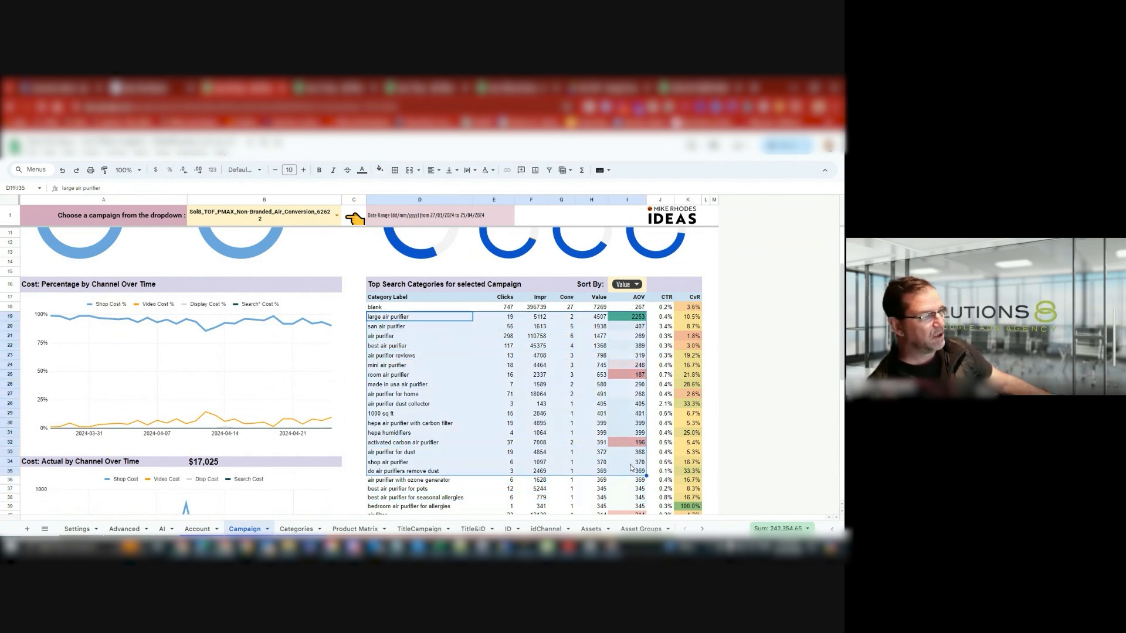
scroll(down, 3)
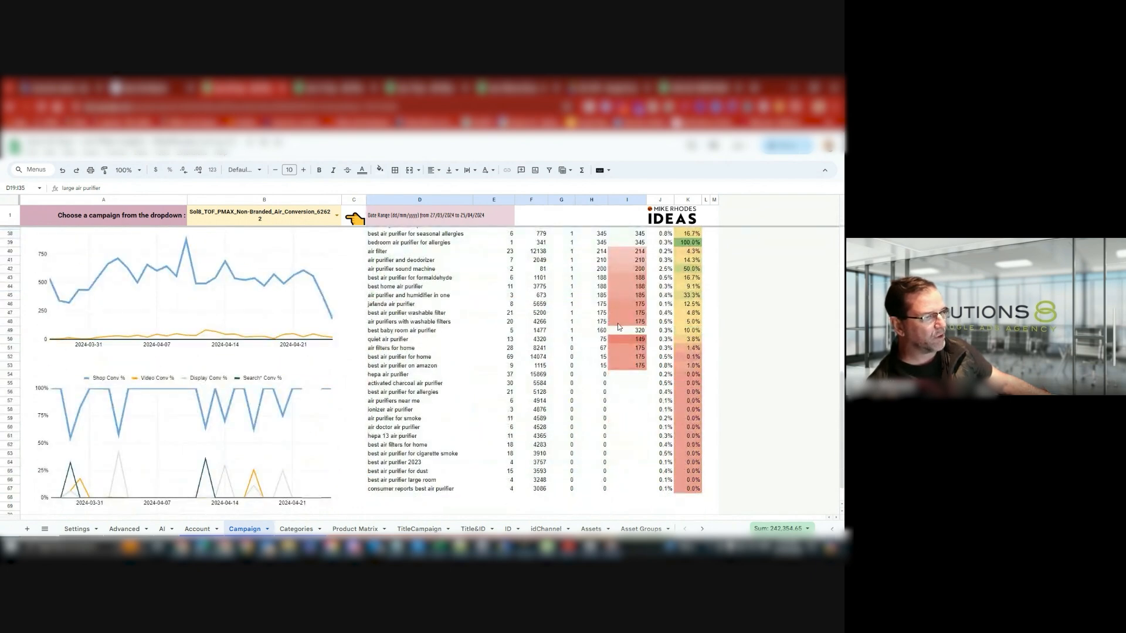
scroll(up, 3)
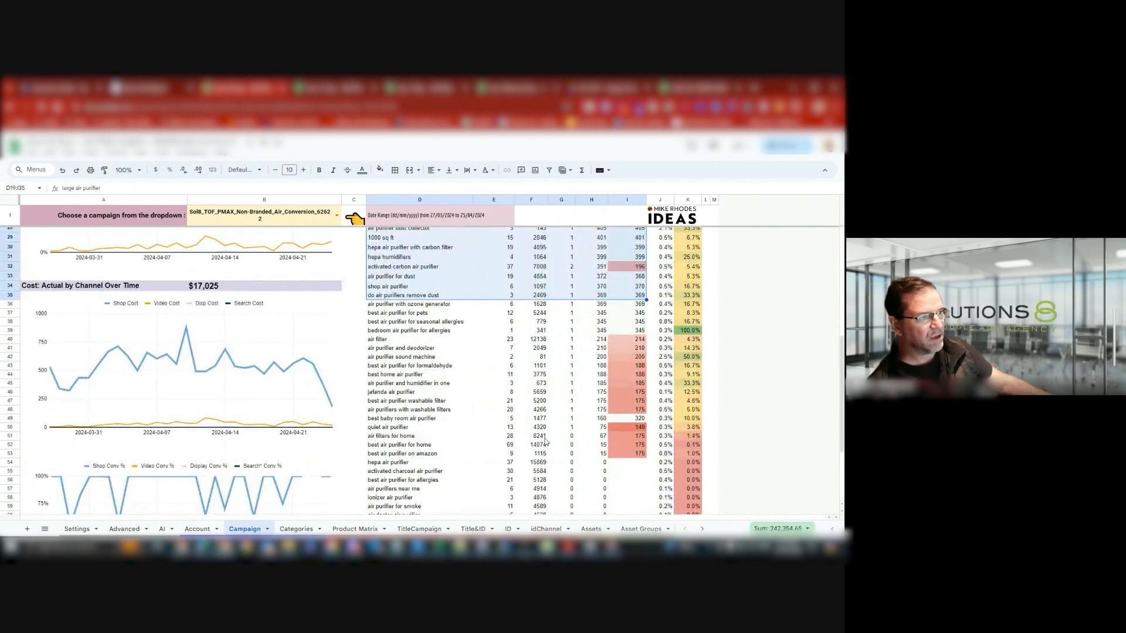
scroll(up, 3)
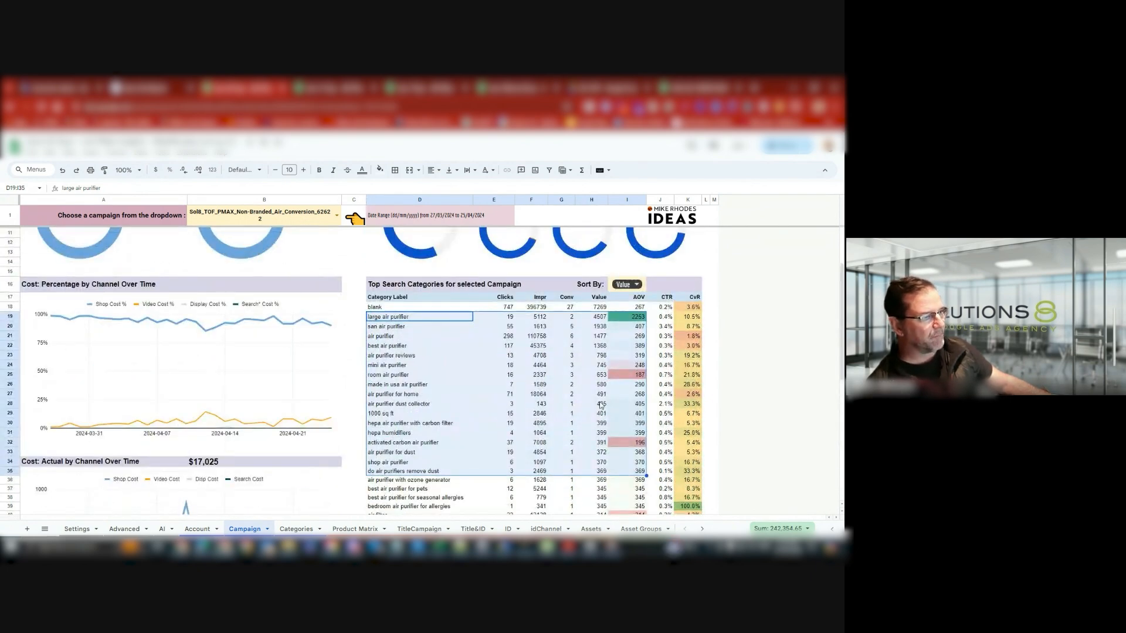
mouse_move(498, 389)
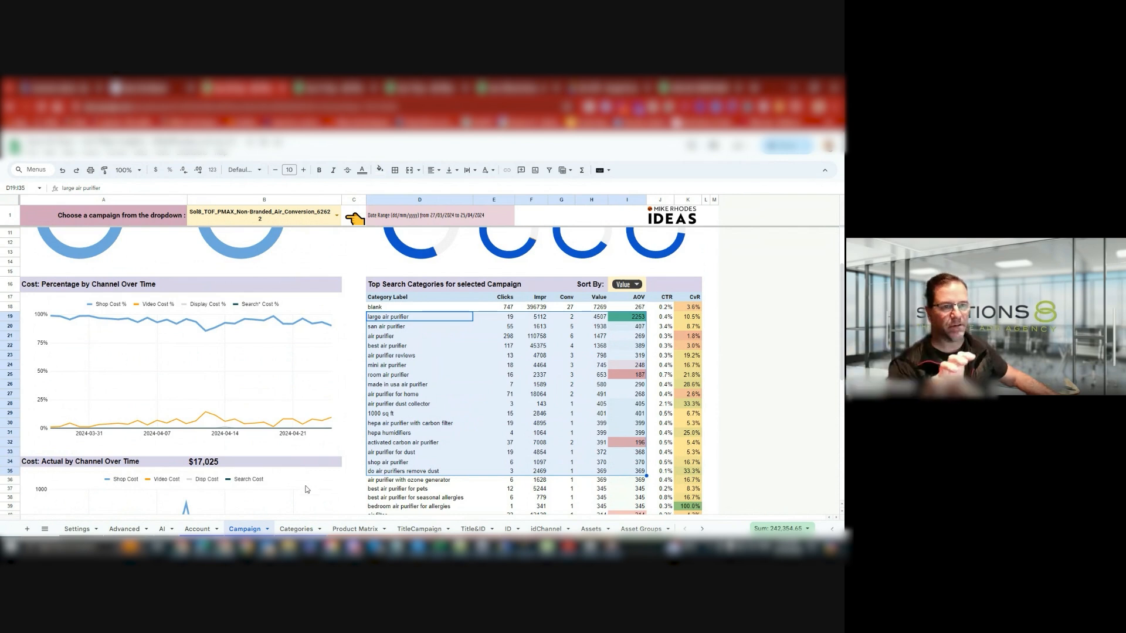
mouse_move(301, 492)
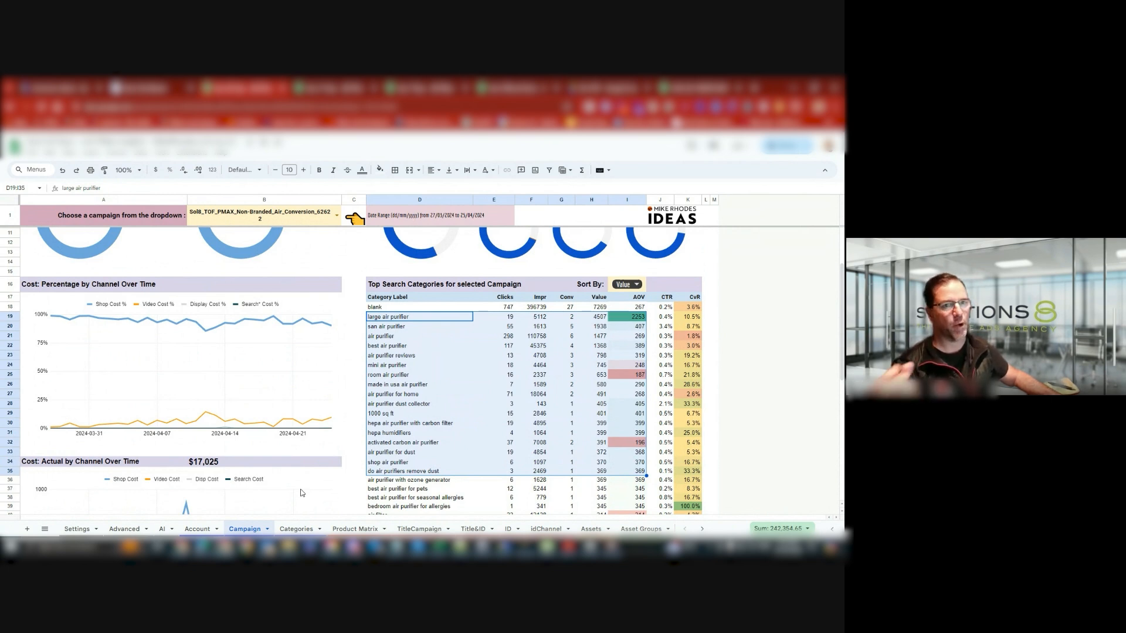
mouse_move(82, 391)
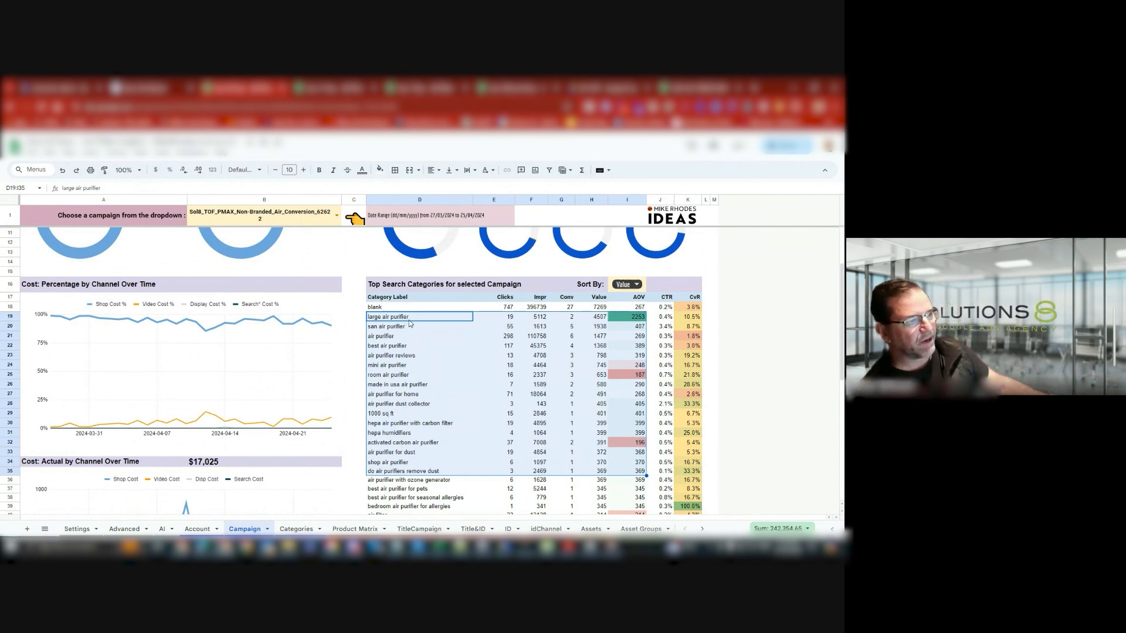
mouse_move(448, 362)
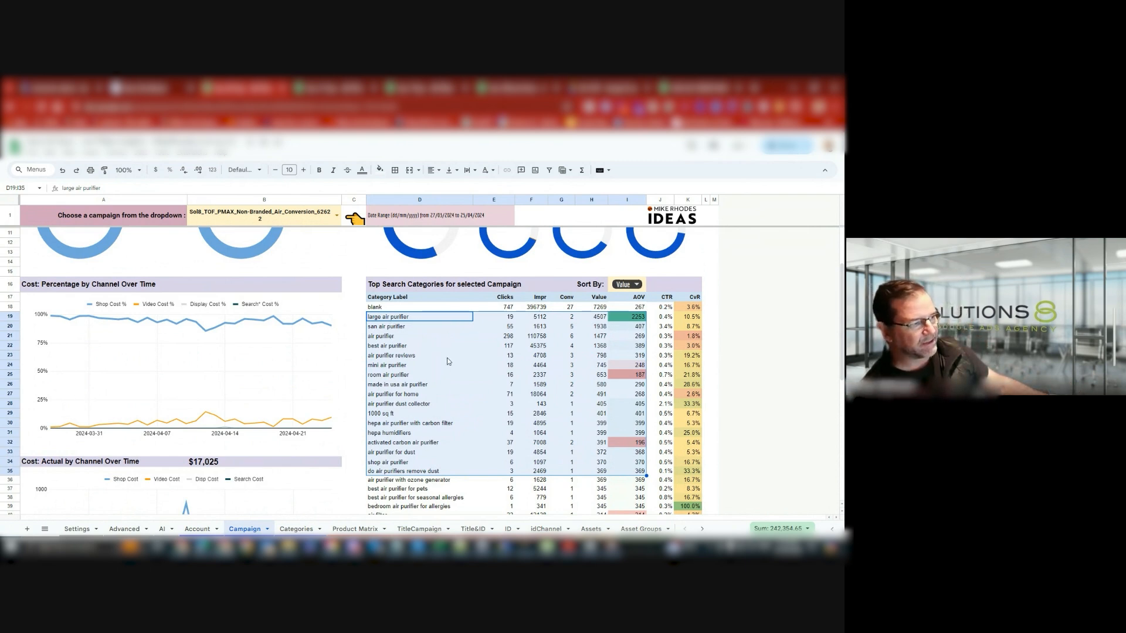
mouse_move(387, 286)
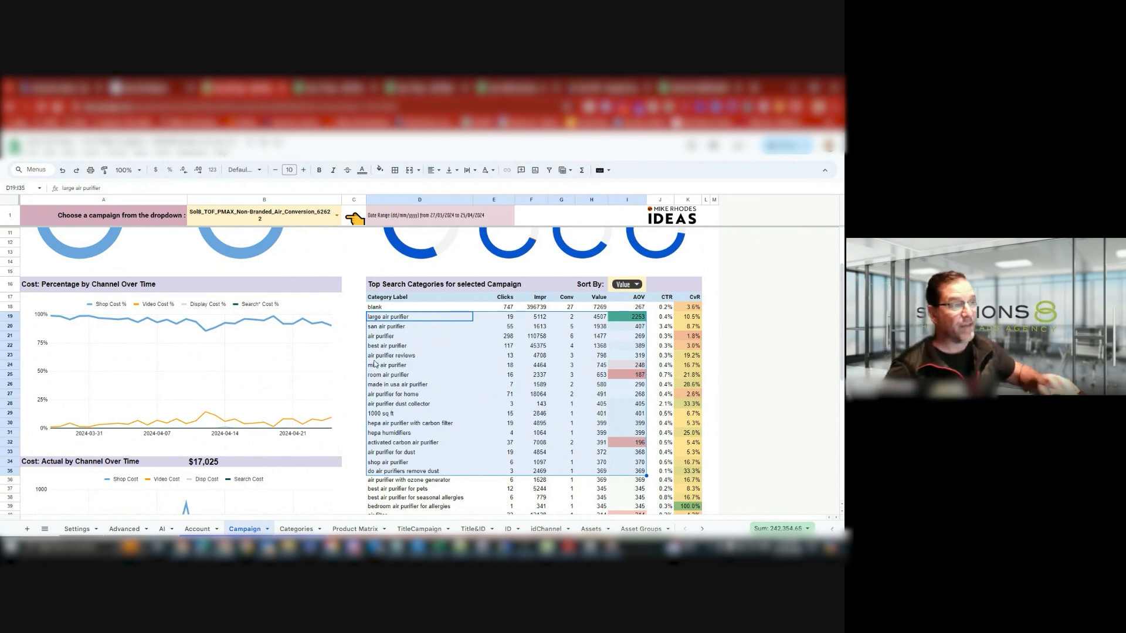
mouse_move(602, 522)
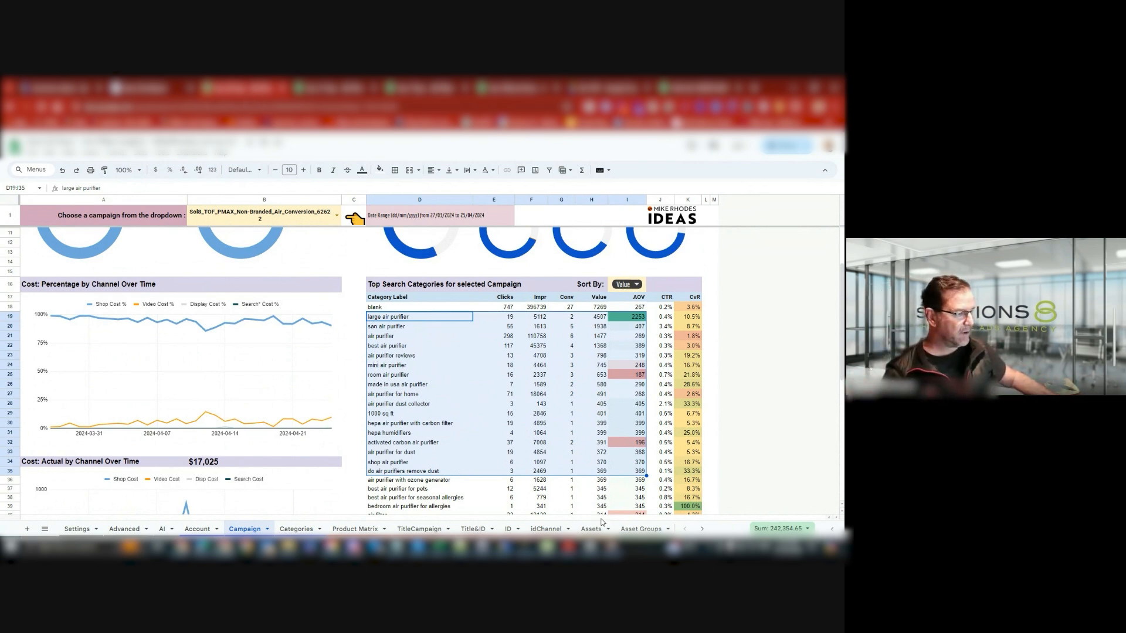
click(640, 528)
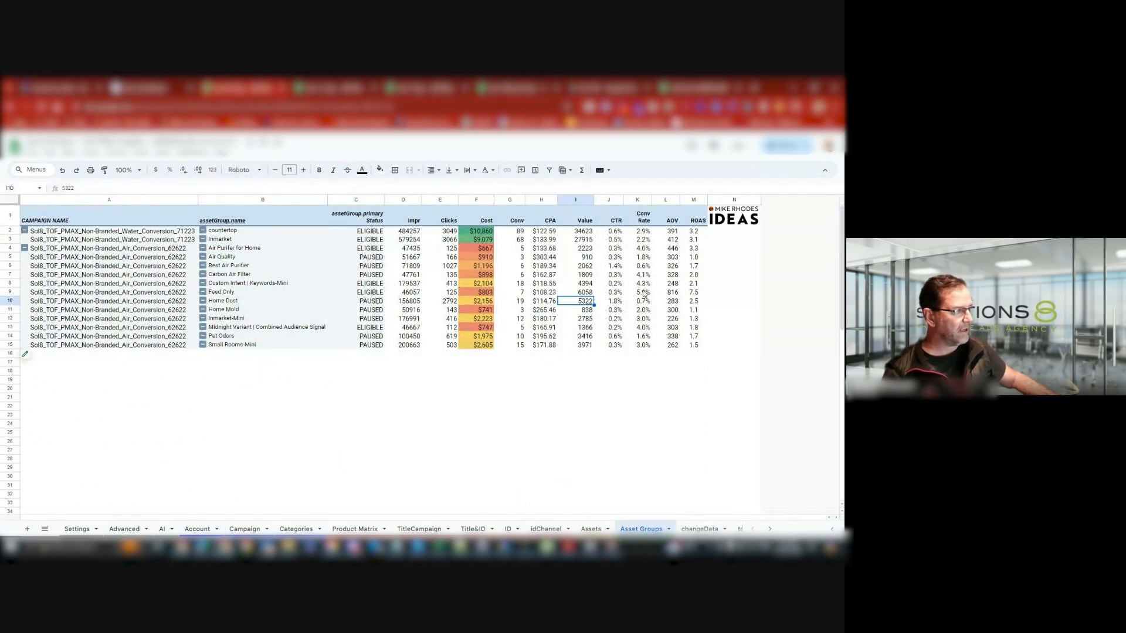
click(637, 291)
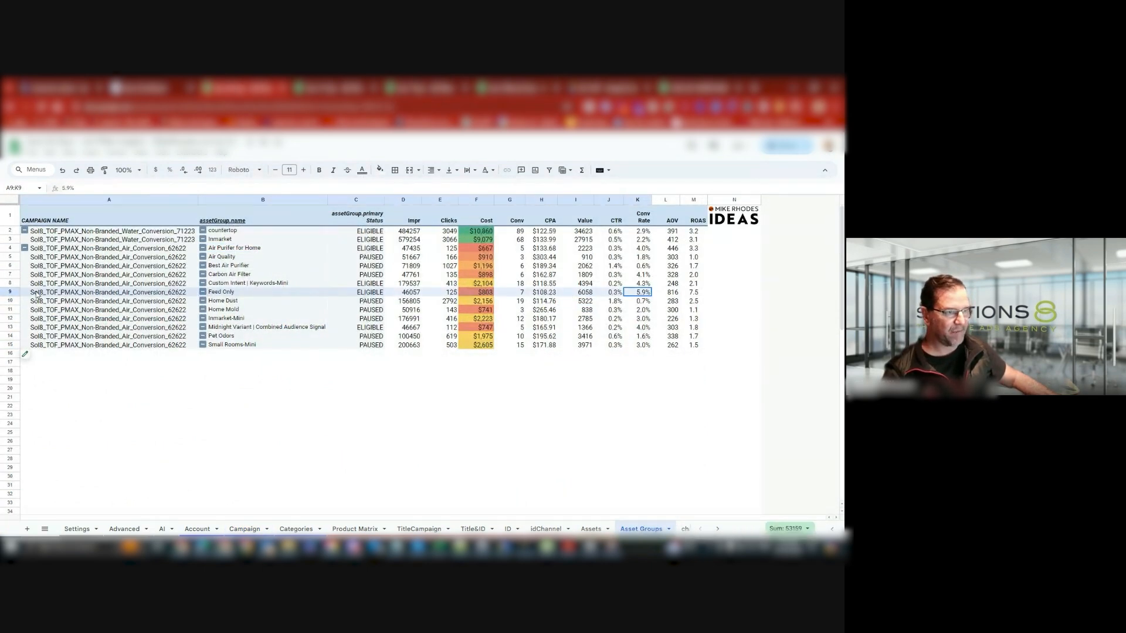
click(637, 283)
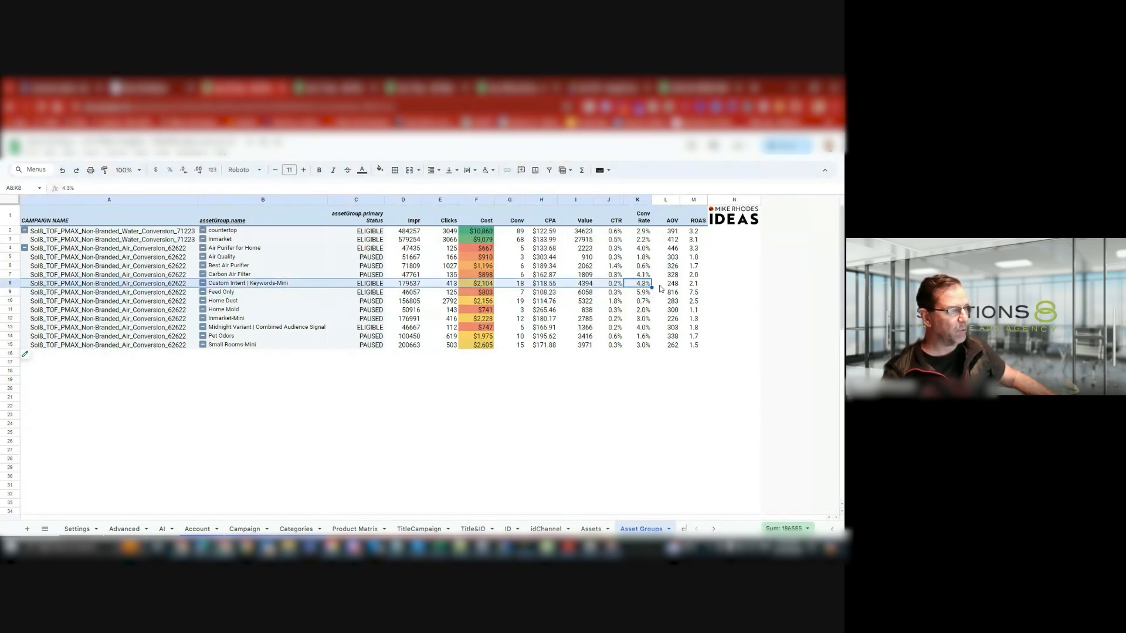
mouse_move(272, 253)
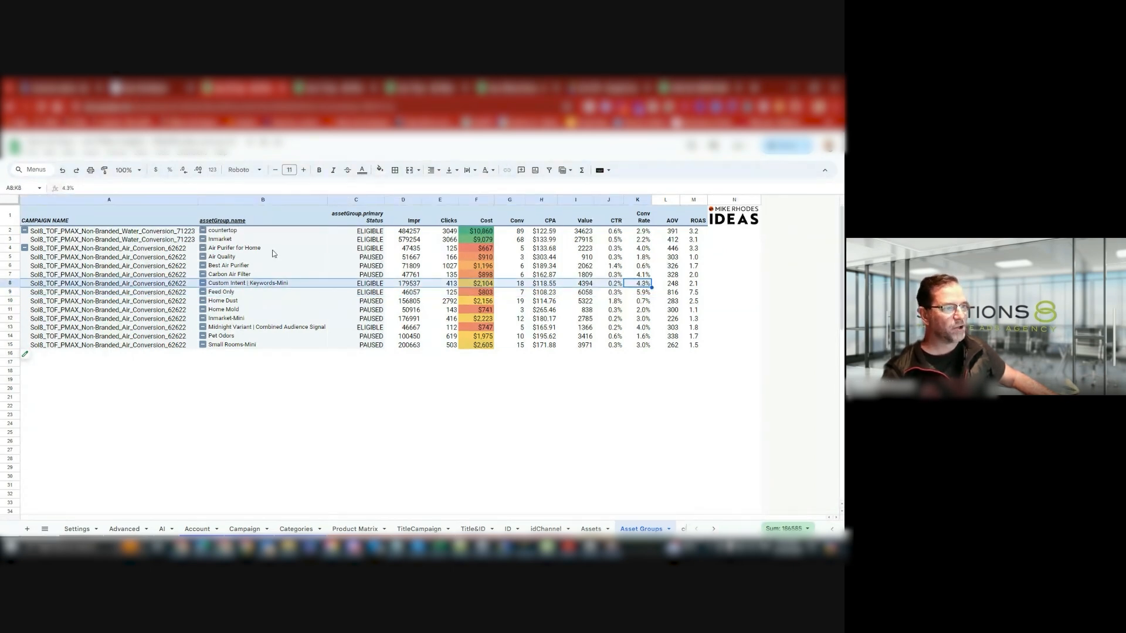
mouse_move(257, 373)
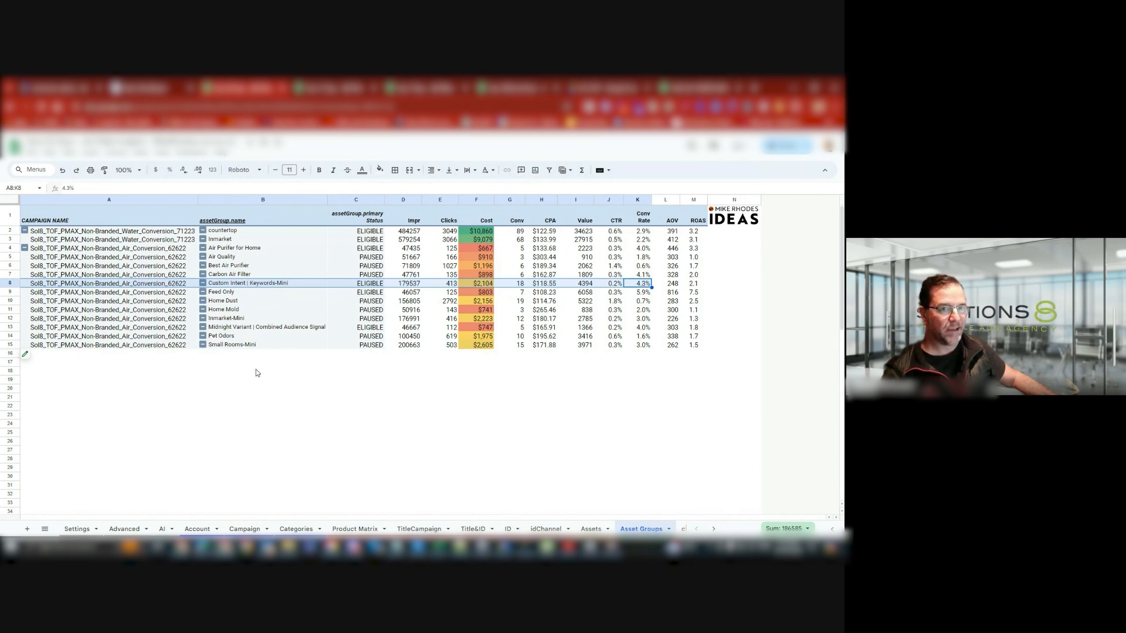
mouse_move(633, 377)
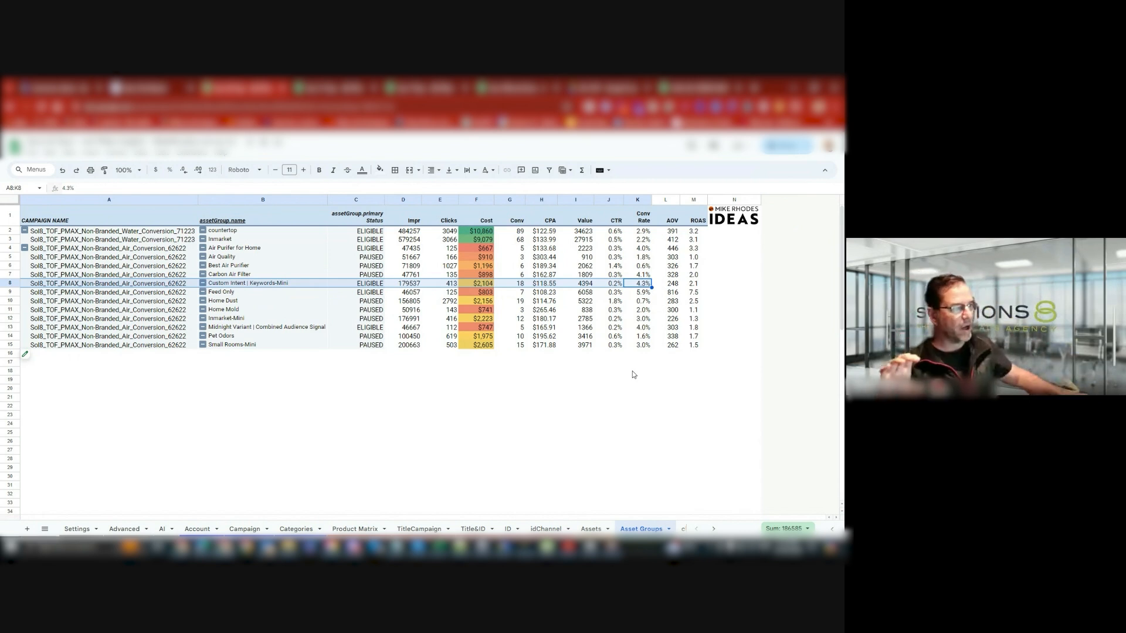
- Compare Conv Rate values across asset groups, including Feed Only and Air Purifier for Home
click(639, 274)
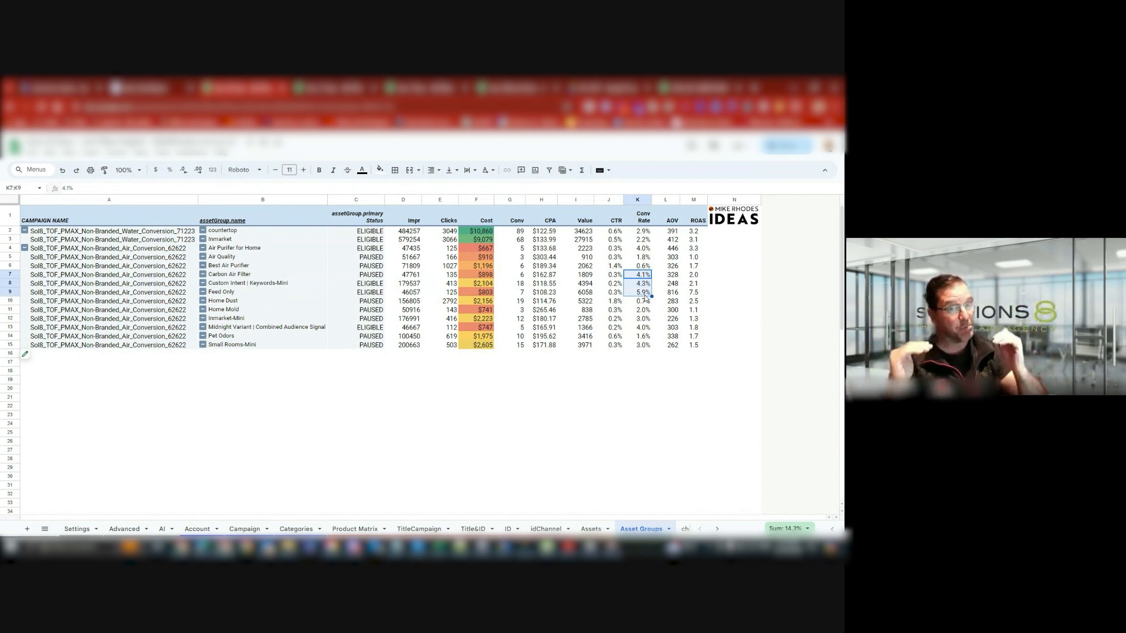
mouse_move(641, 304)
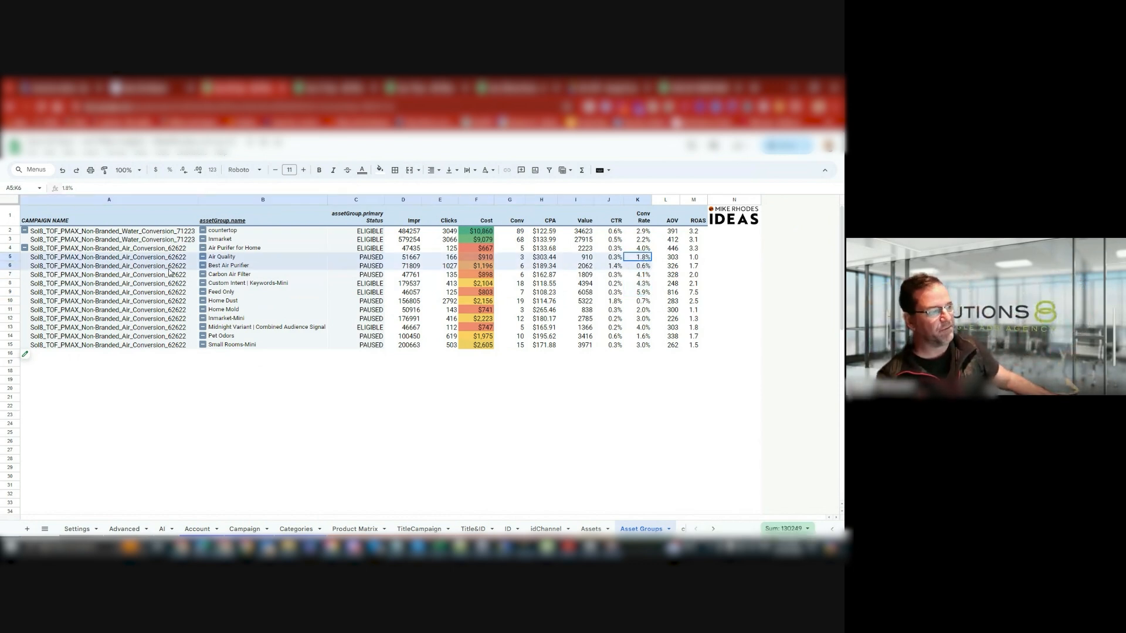
click(638, 283)
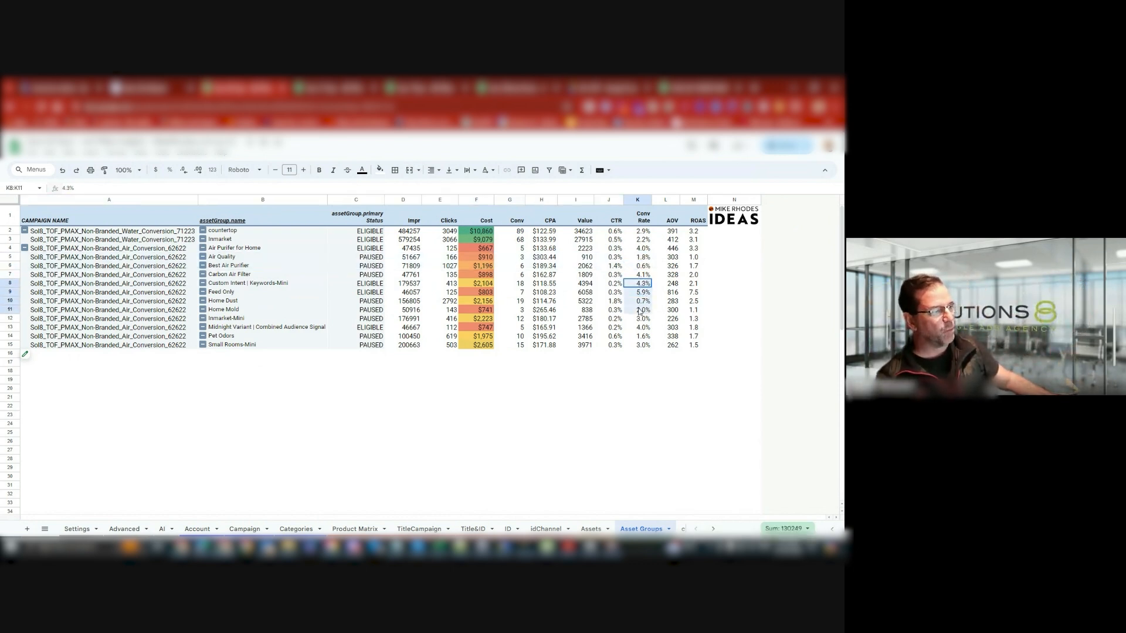
click(641, 310)
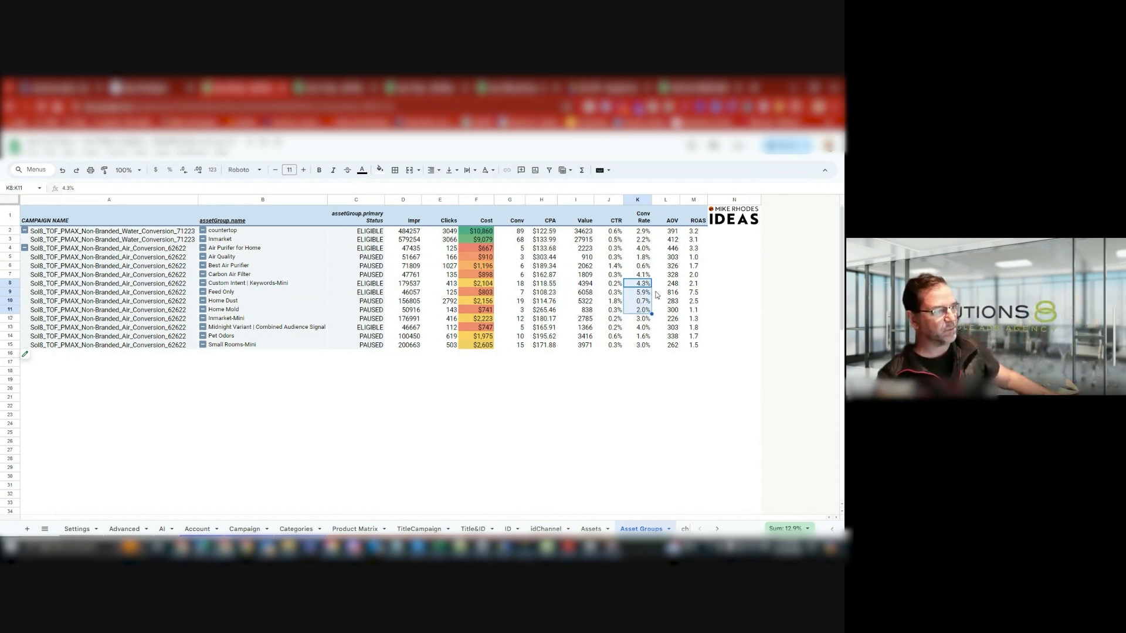
click(638, 291)
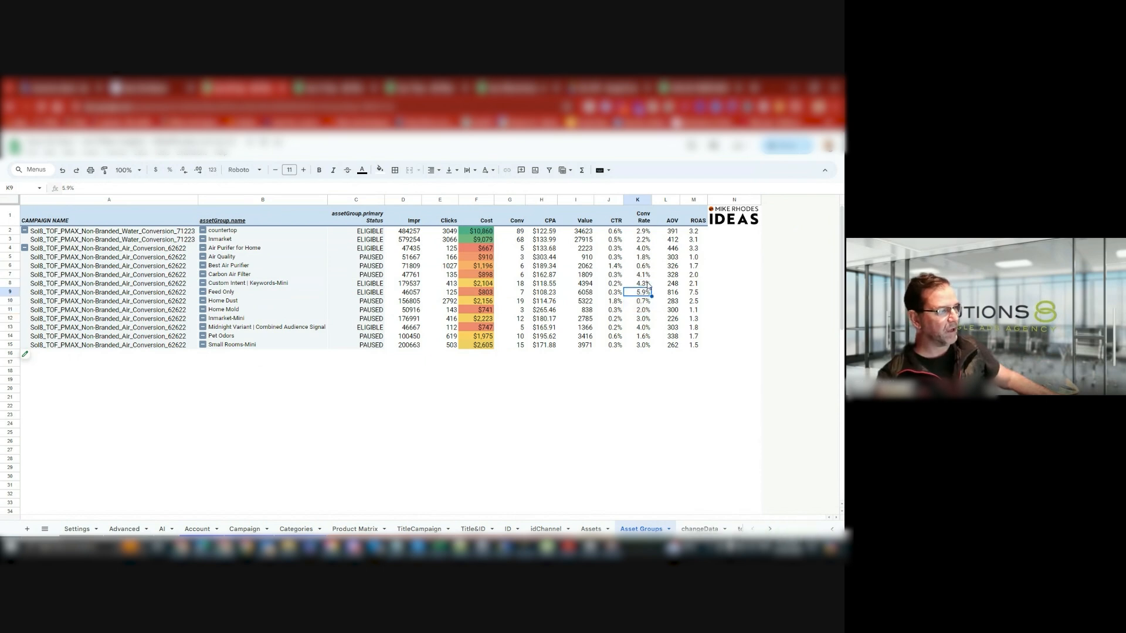
click(639, 248)
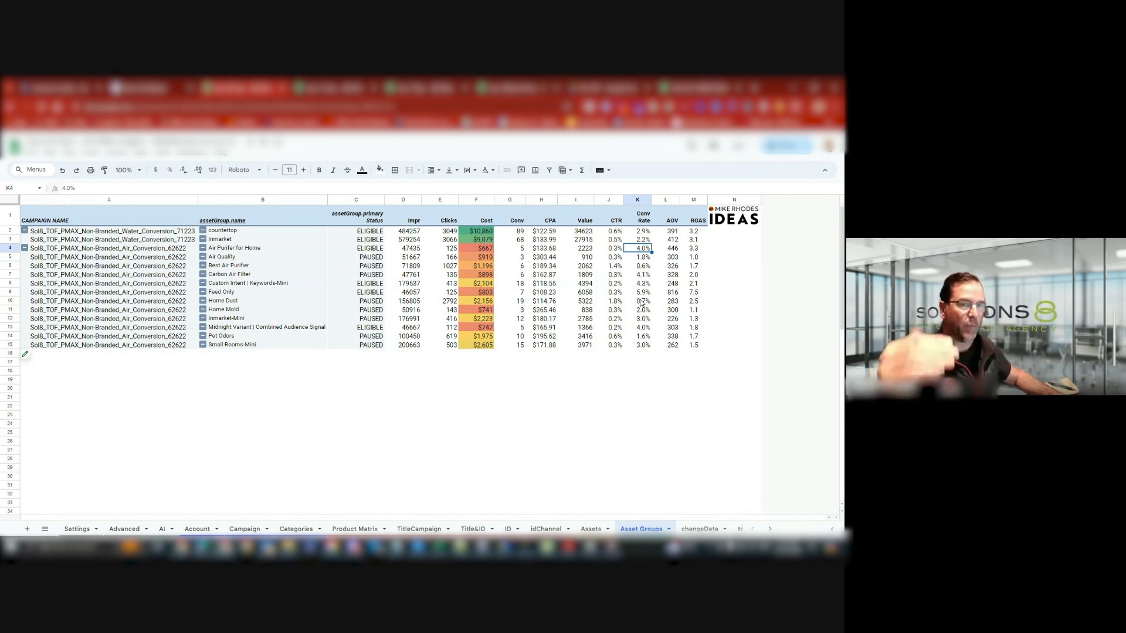
- Highlight the Water and Air Conversion campaign rows, then move to the Google Ads tab
click(108, 248)
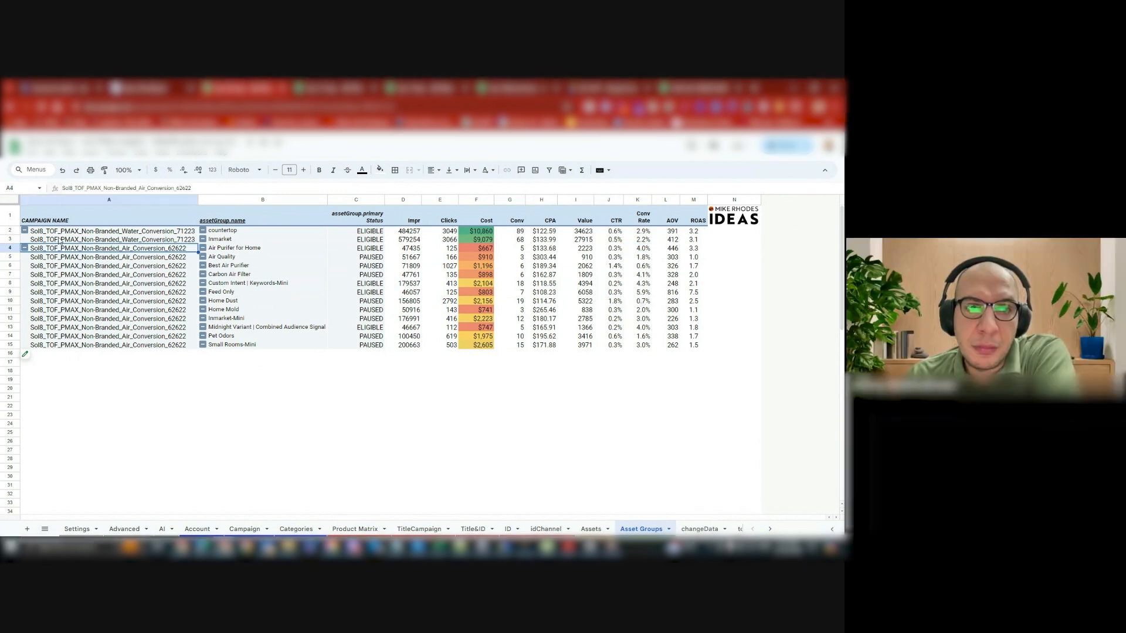
click(108, 231)
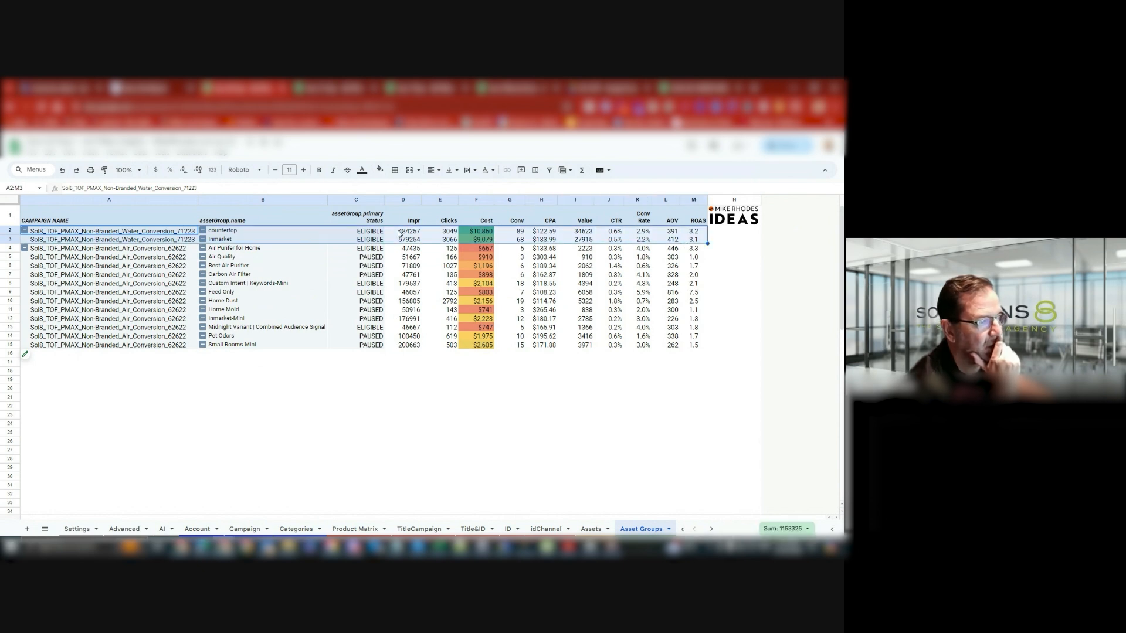
click(108, 247)
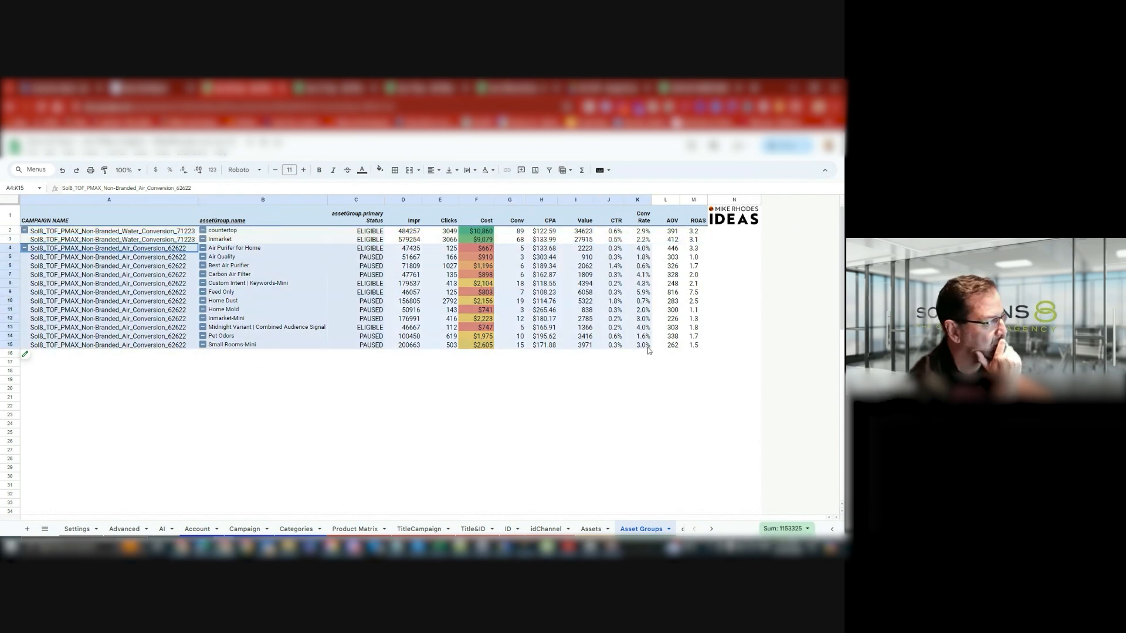
click(357, 423)
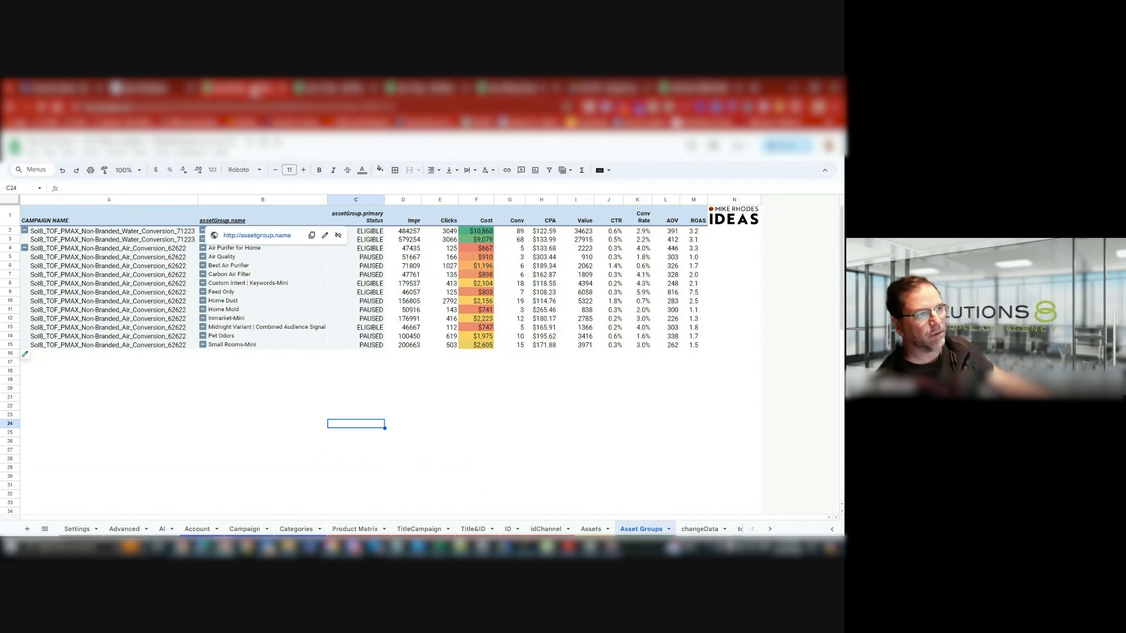
click(195, 529)
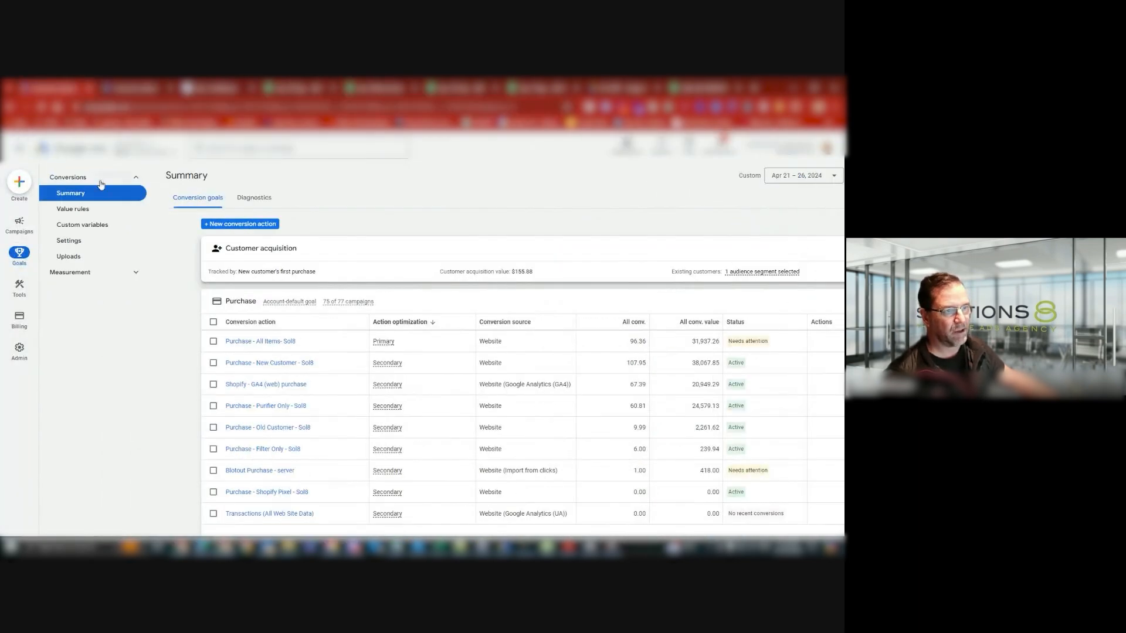
- Show Google Ads campaigns for the last 30 days compared with the previous period
click(18, 225)
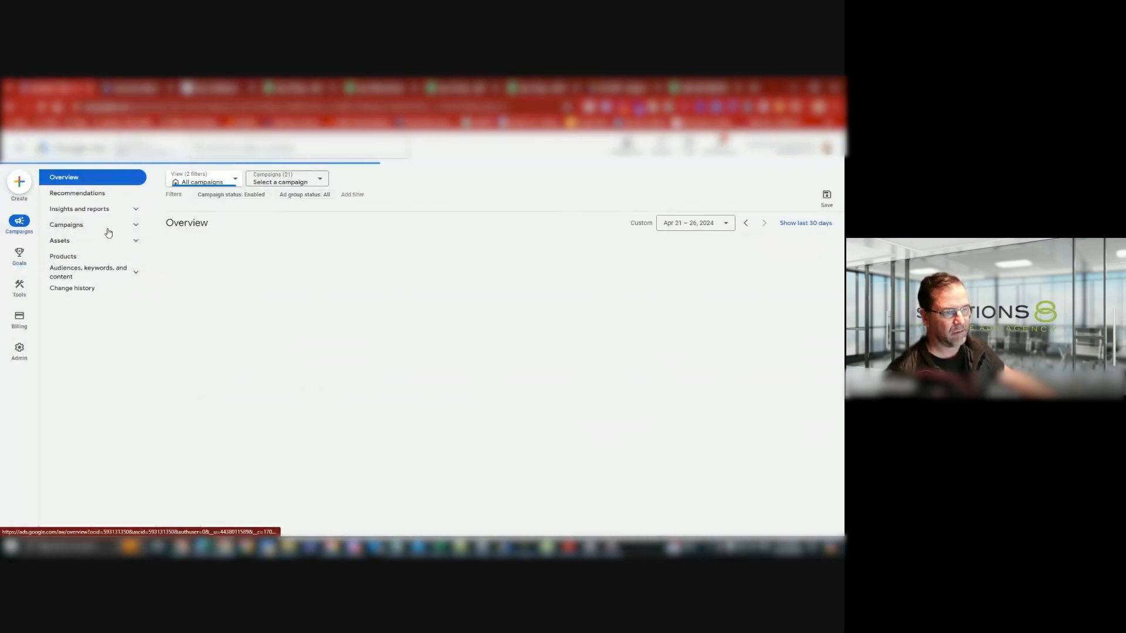
click(66, 224)
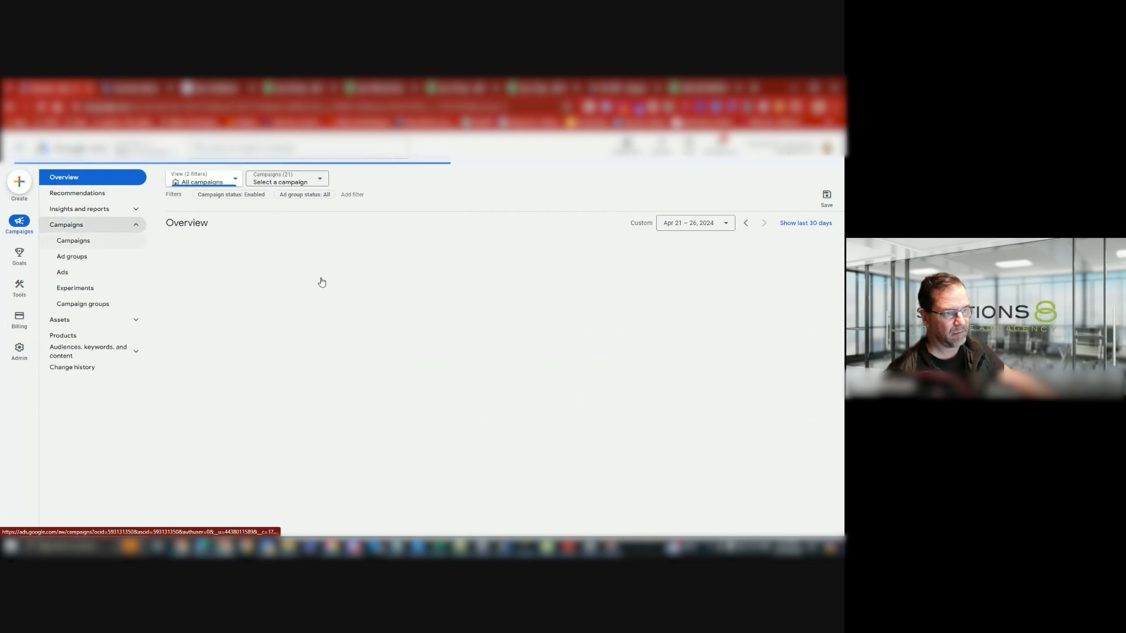
click(73, 241)
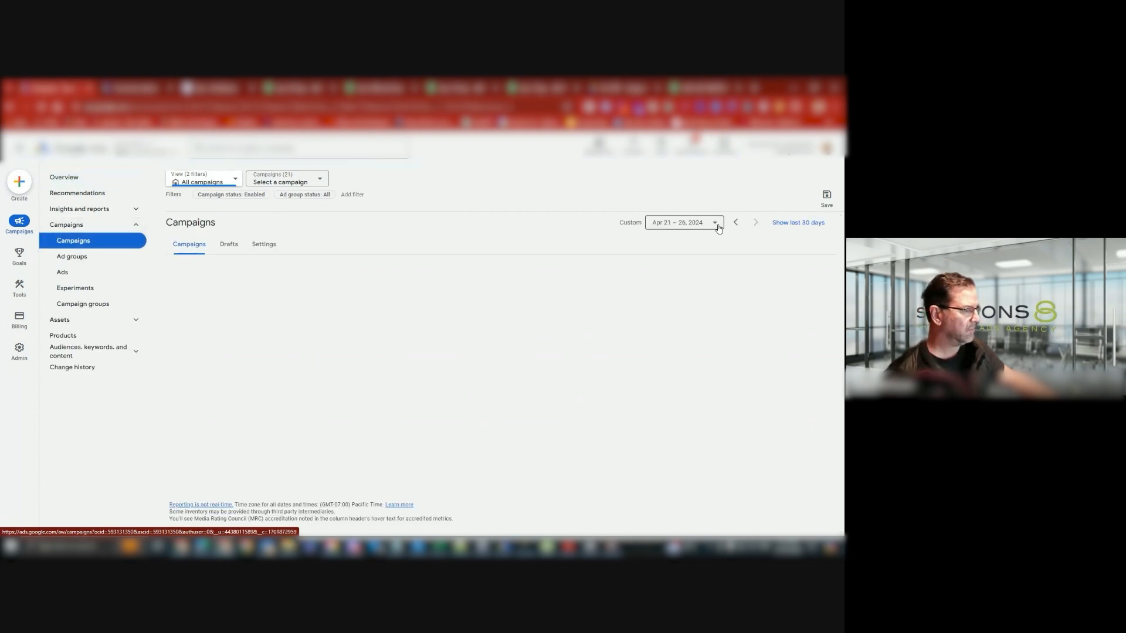
click(713, 222)
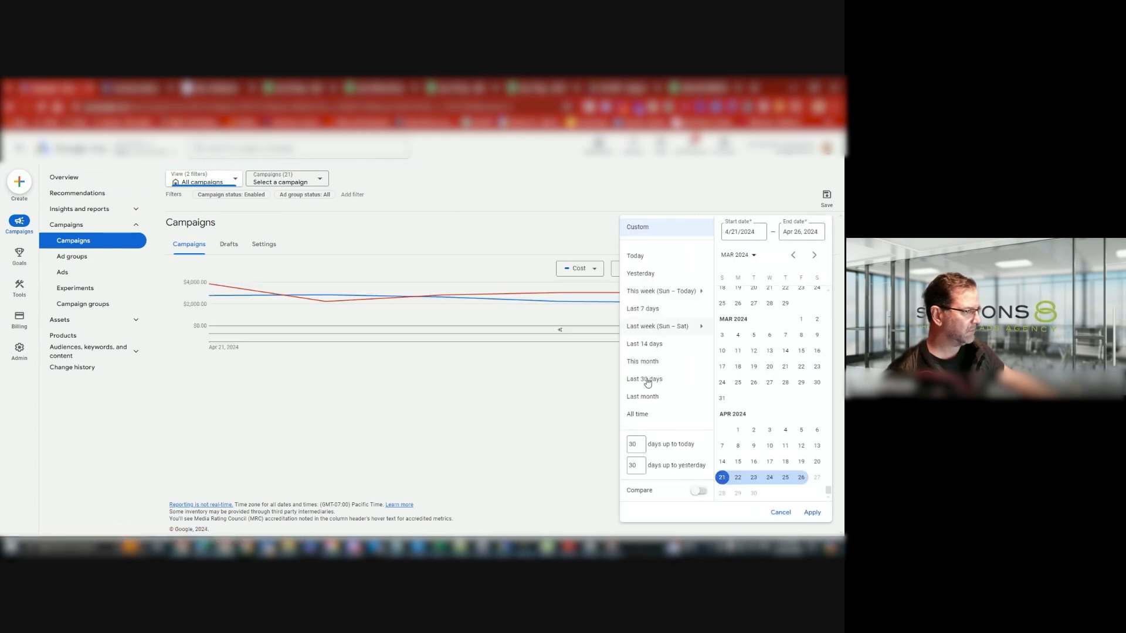
click(644, 378)
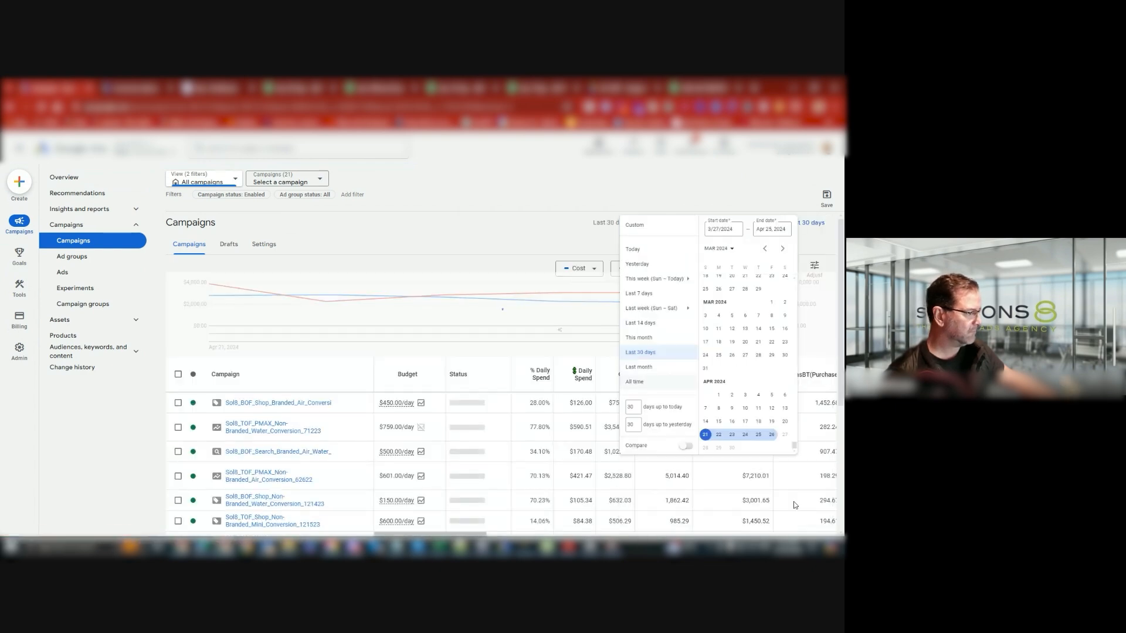
click(673, 448)
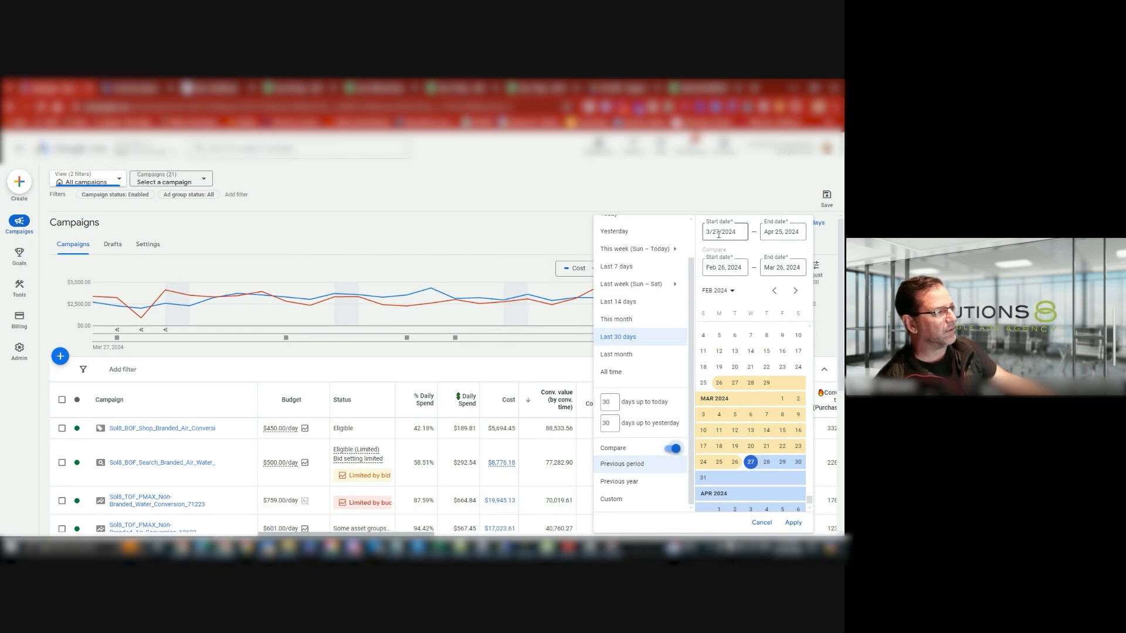
click(782, 232)
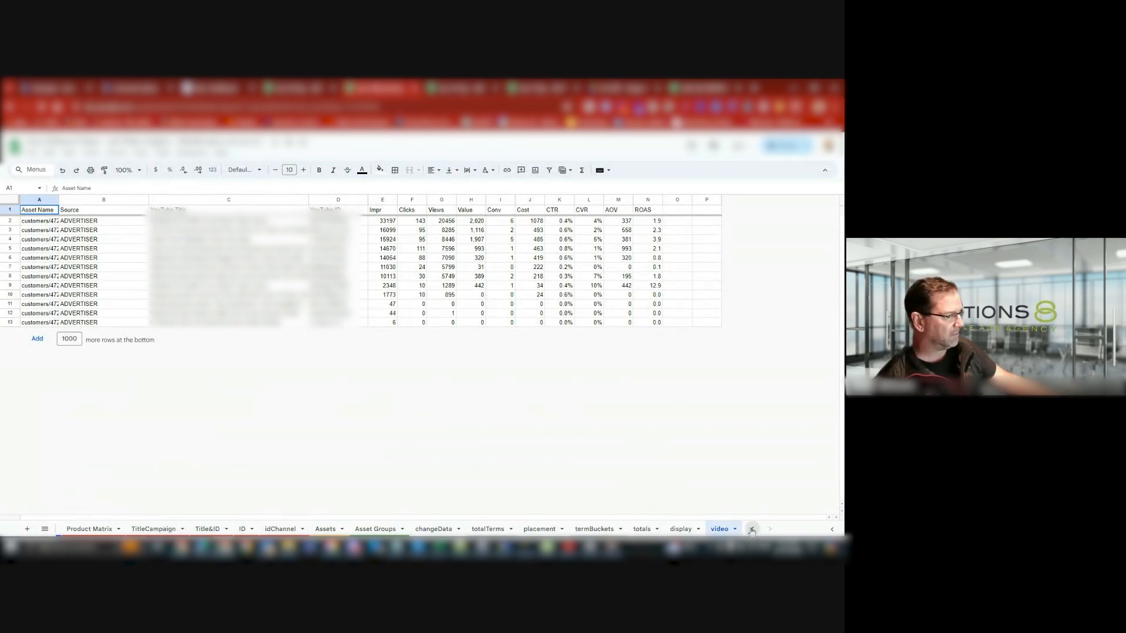
- Check the Advanced sheet's fixed from/to dates against Ads' previous period Feb 26 – Mar 26
click(120, 528)
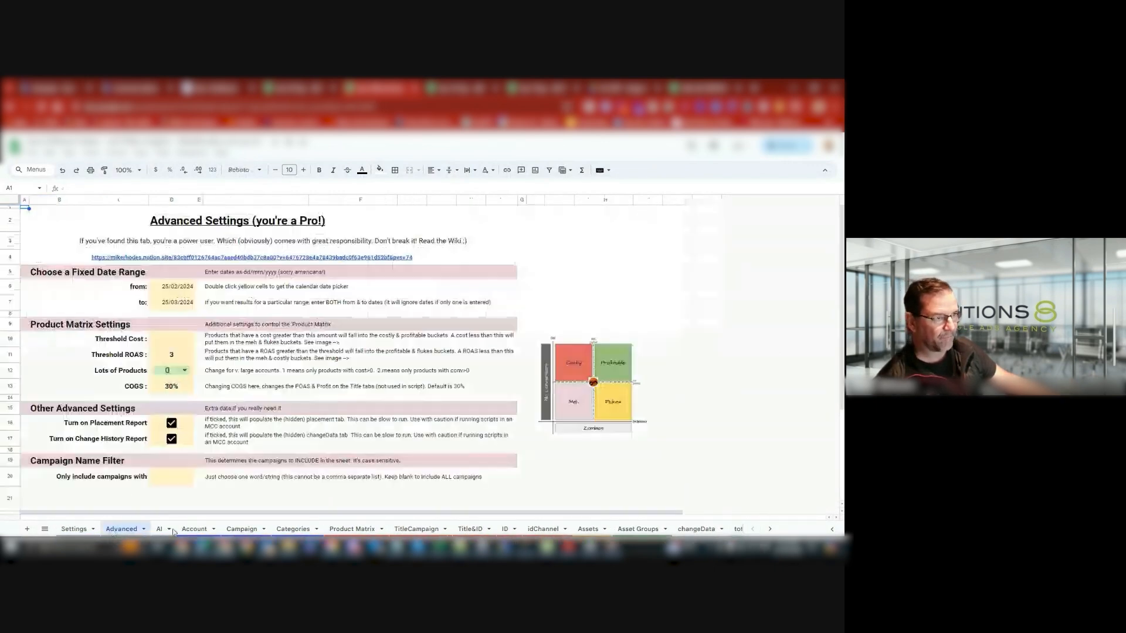
click(171, 286)
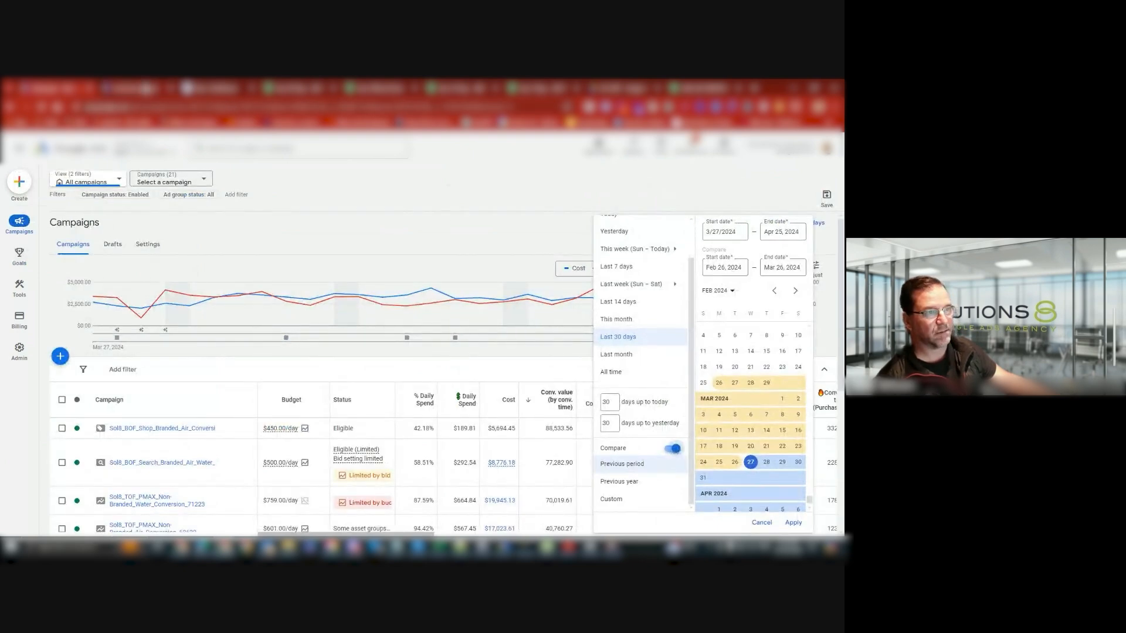
click(19, 257)
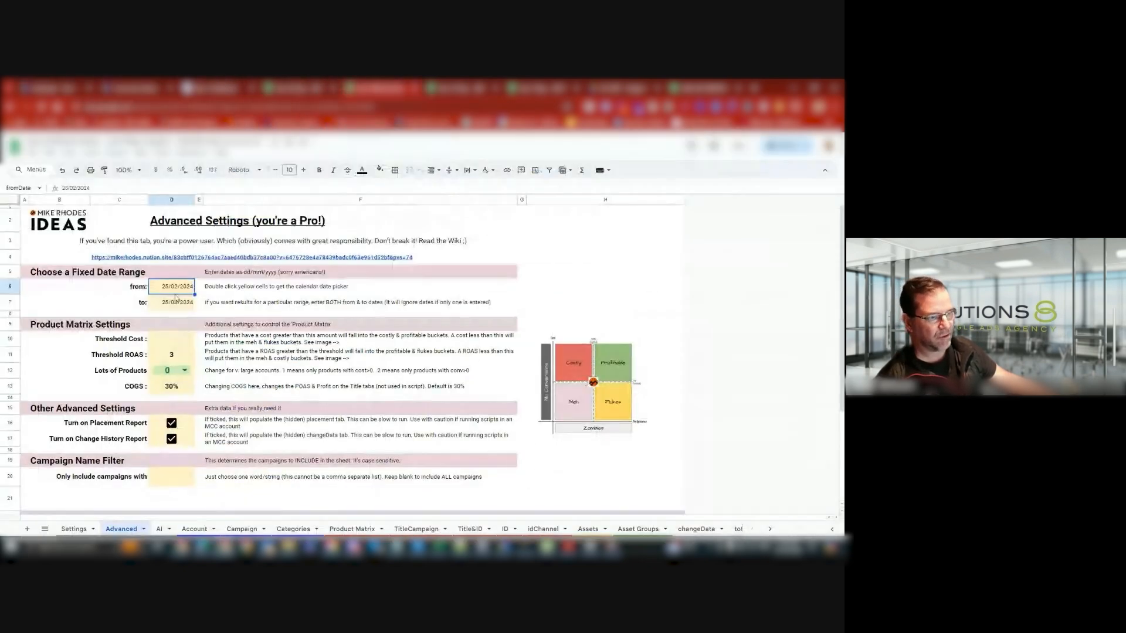
double_click(171, 286)
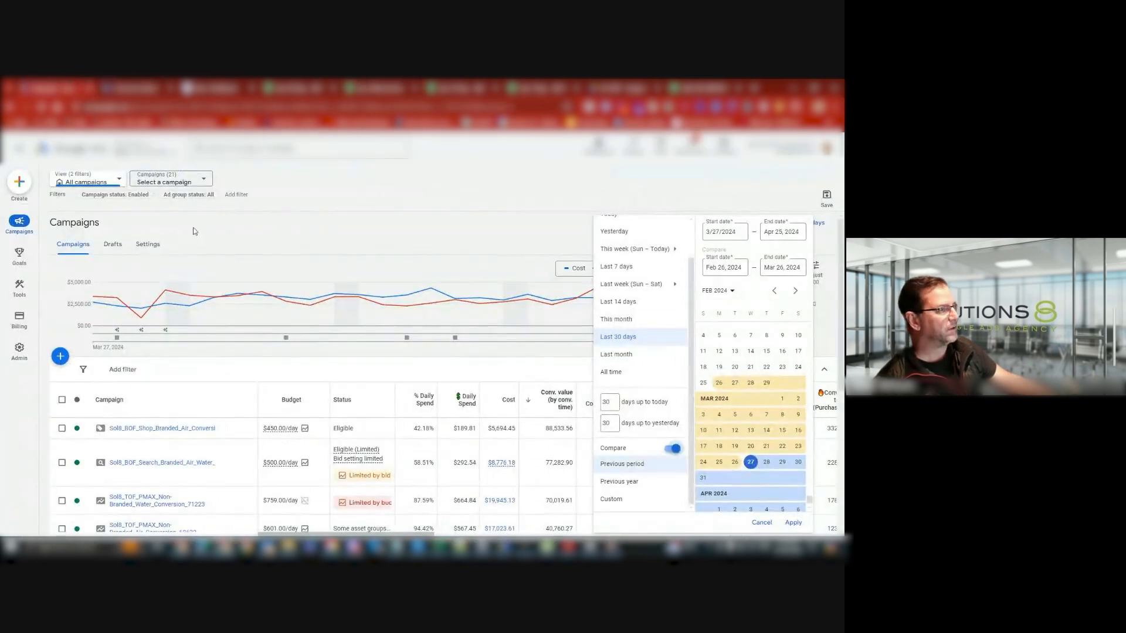
- Run the asset group report script again from Tools > Bulk actions > Scripts
click(19, 285)
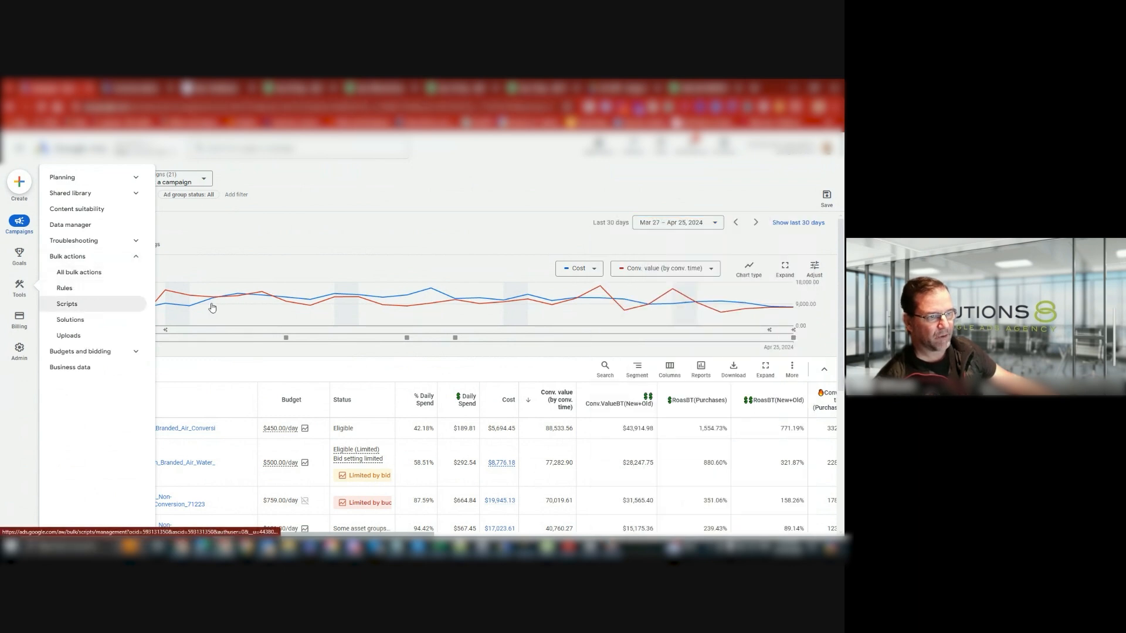
click(66, 303)
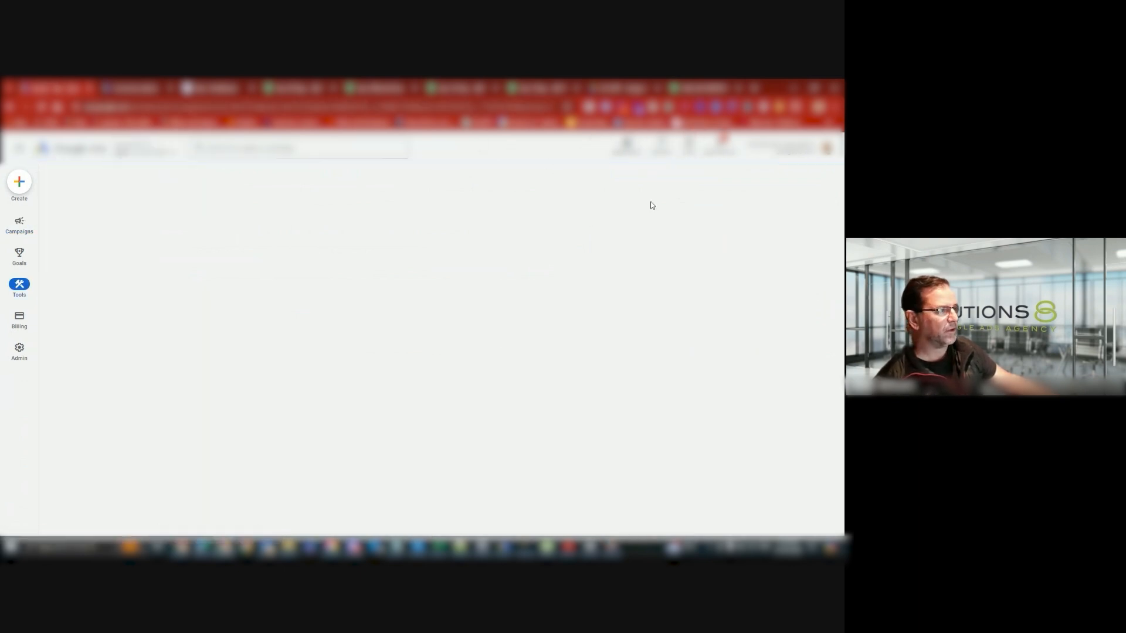
mouse_move(467, 226)
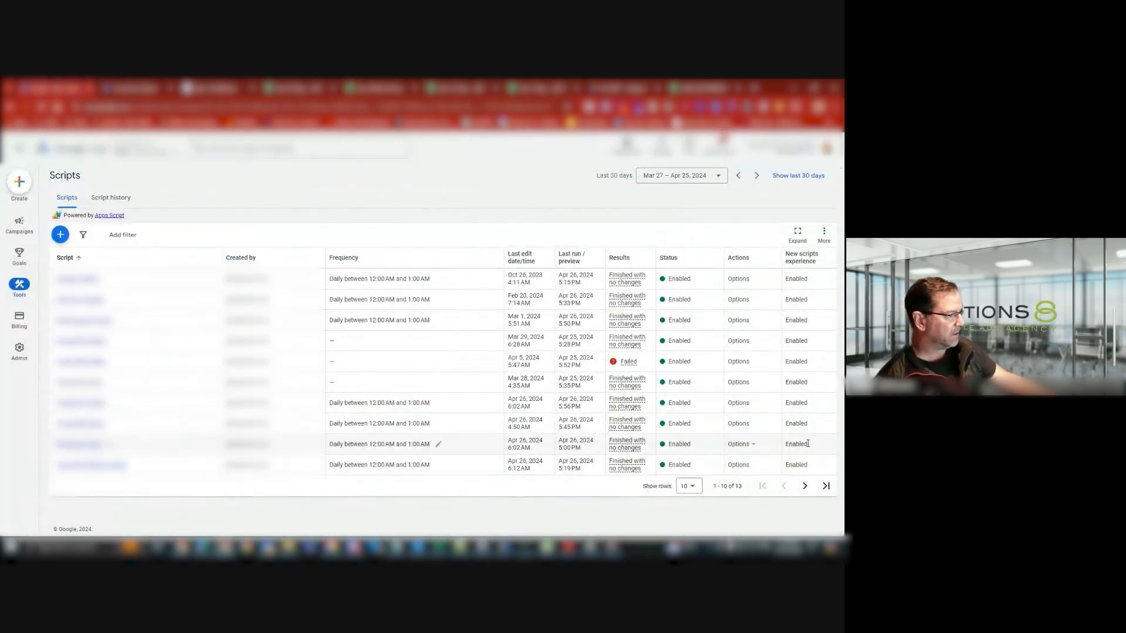
click(742, 444)
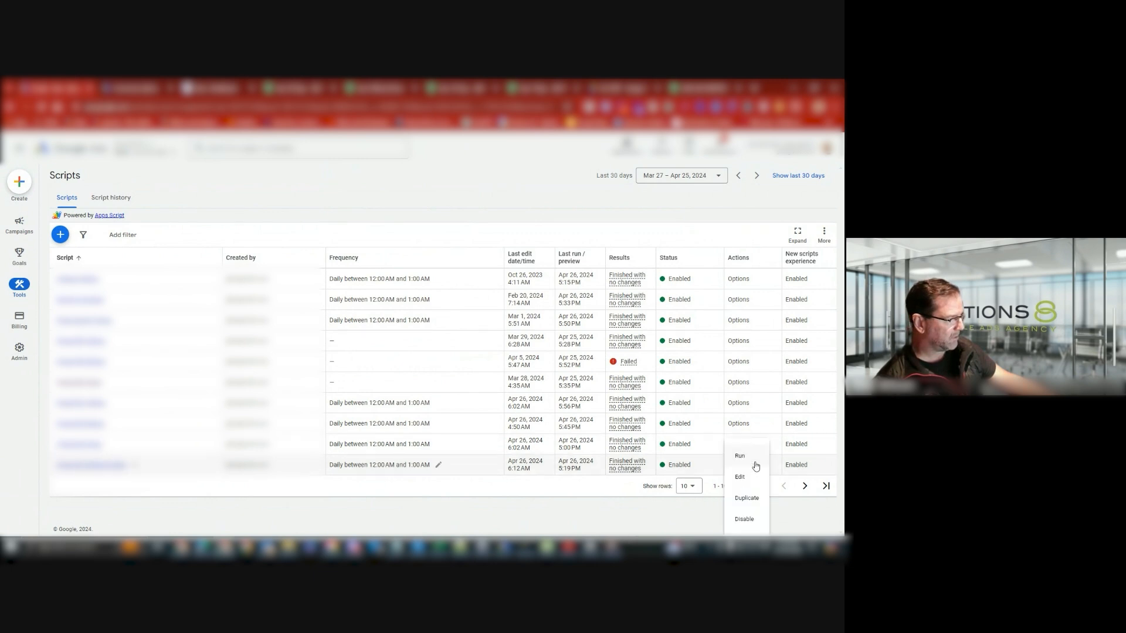
click(740, 455)
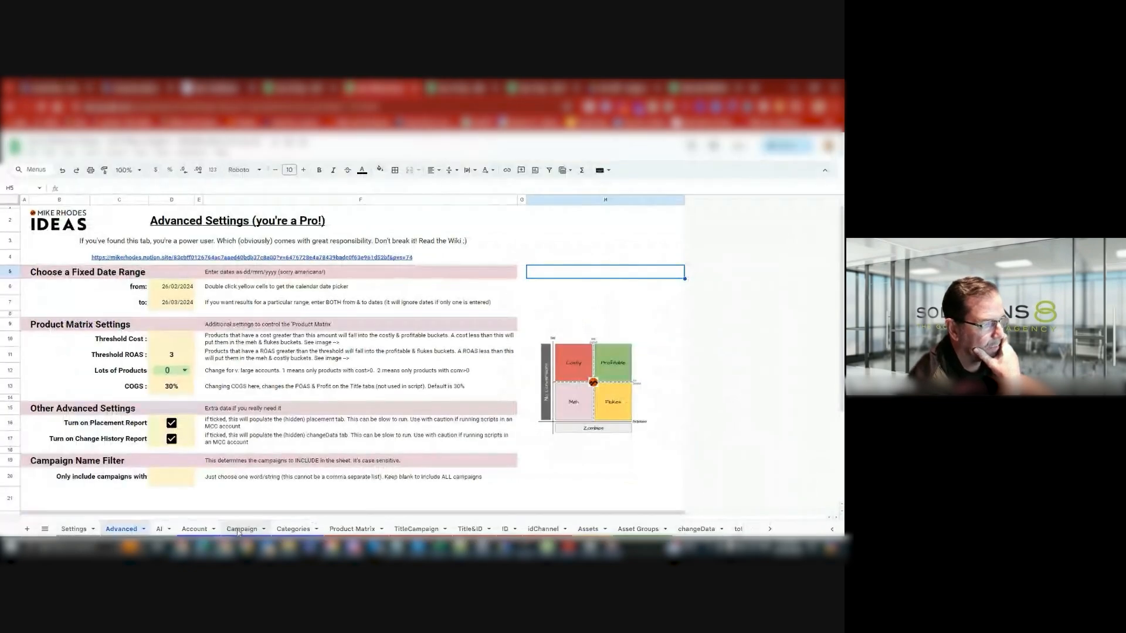
- Bring up the Asset Groups sheet with each group's cost, conversions, CPA and ROAS
click(240, 528)
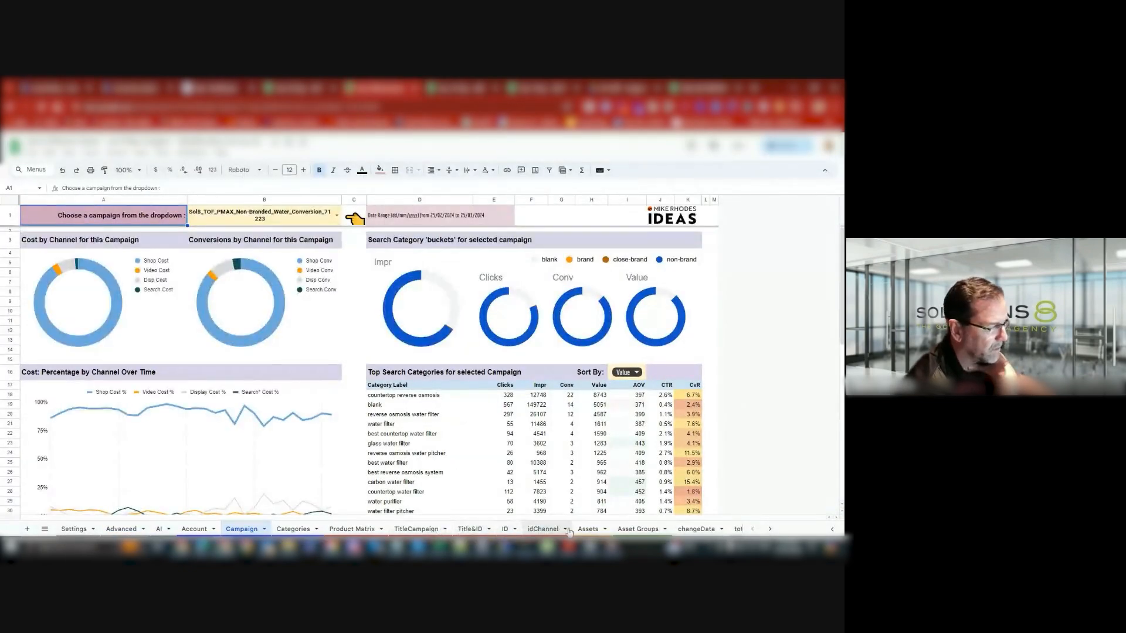
click(637, 529)
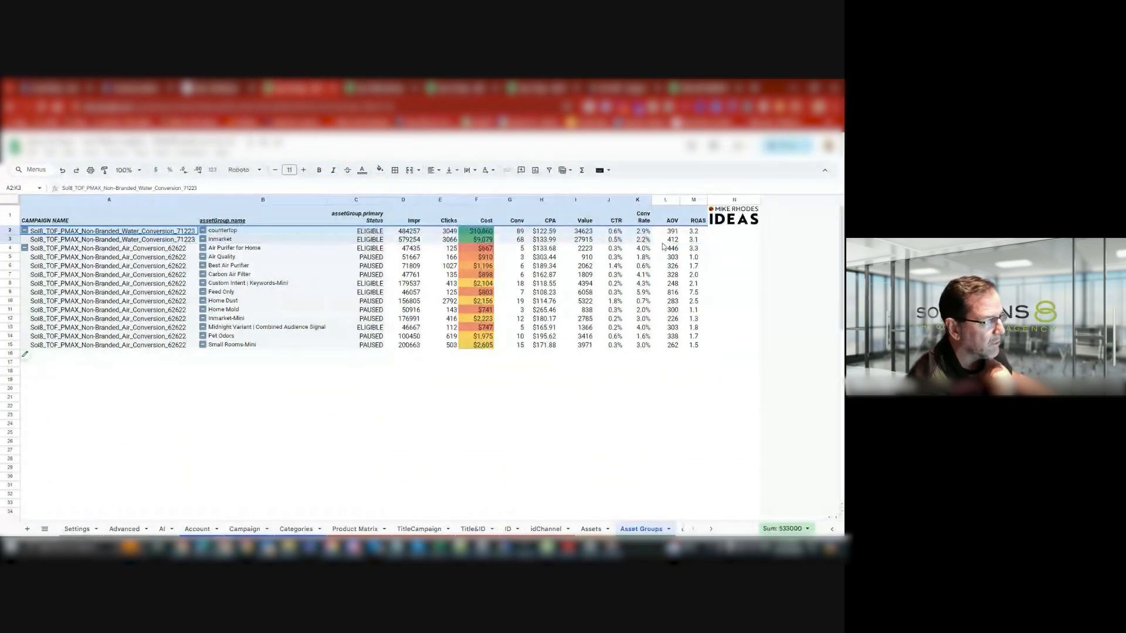
- Switch to the second report copy's Asset Groups figures for the other 30-day period
click(693, 239)
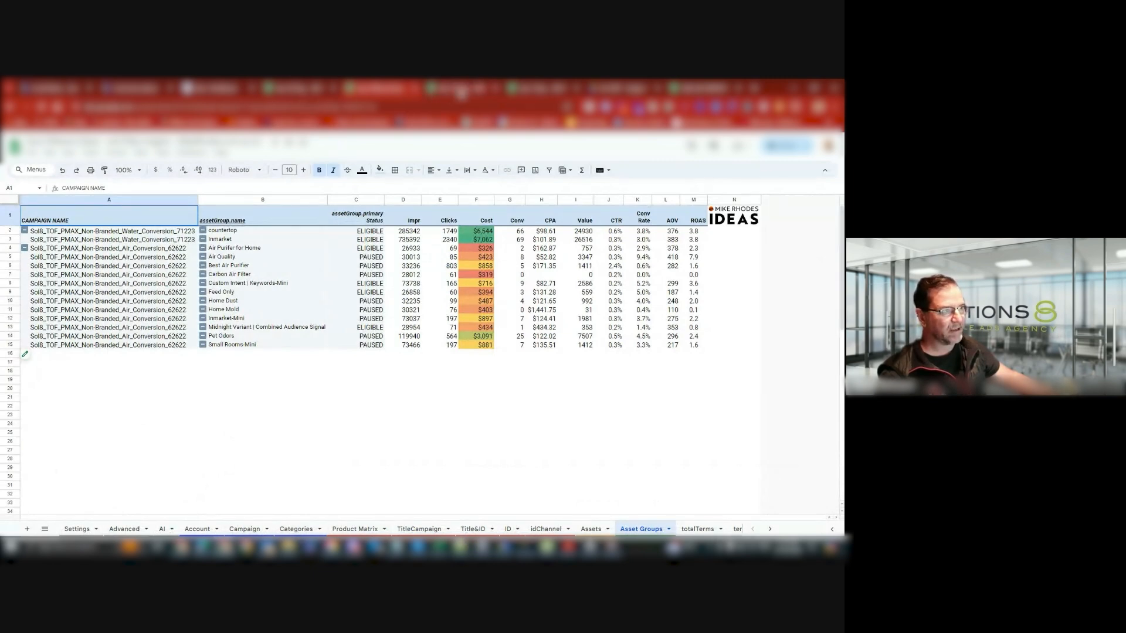
click(197, 530)
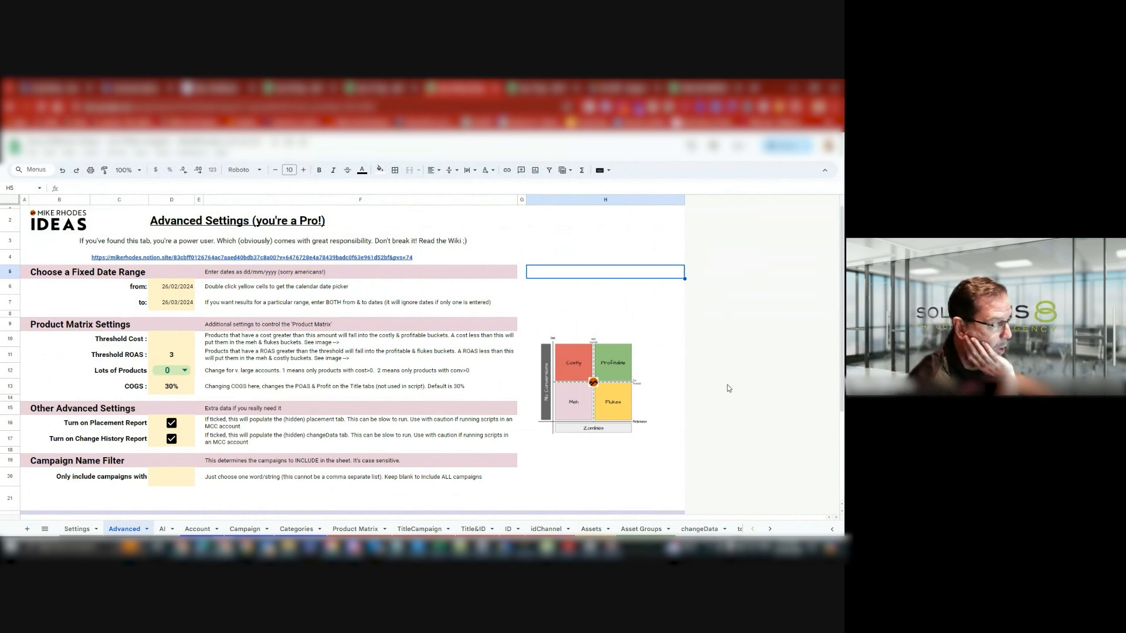
mouse_move(282, 320)
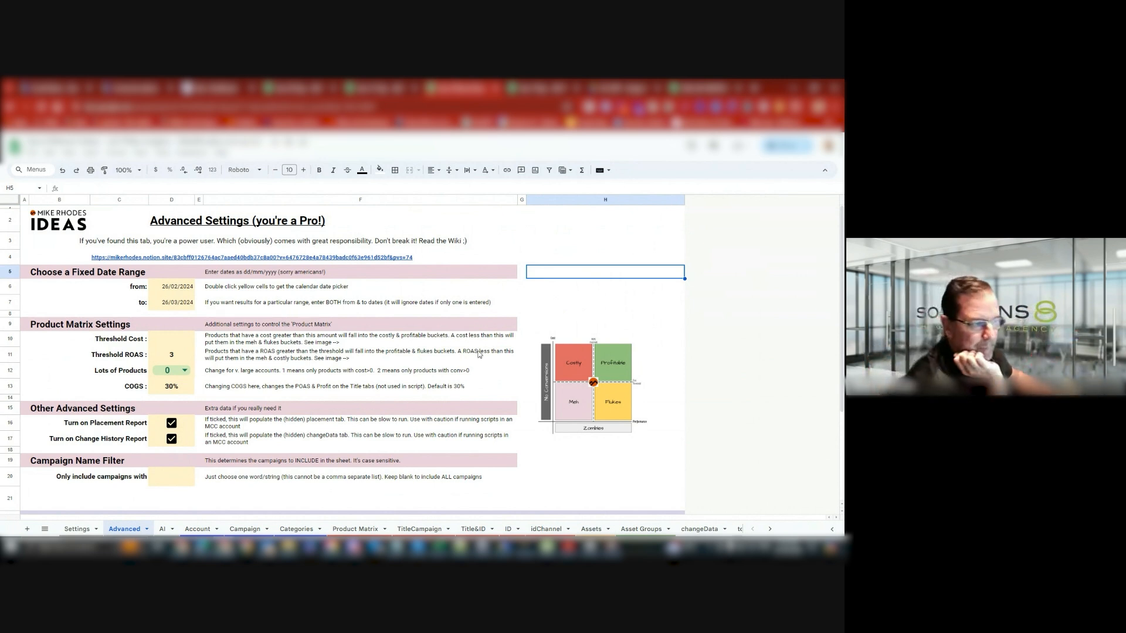
mouse_move(515, 465)
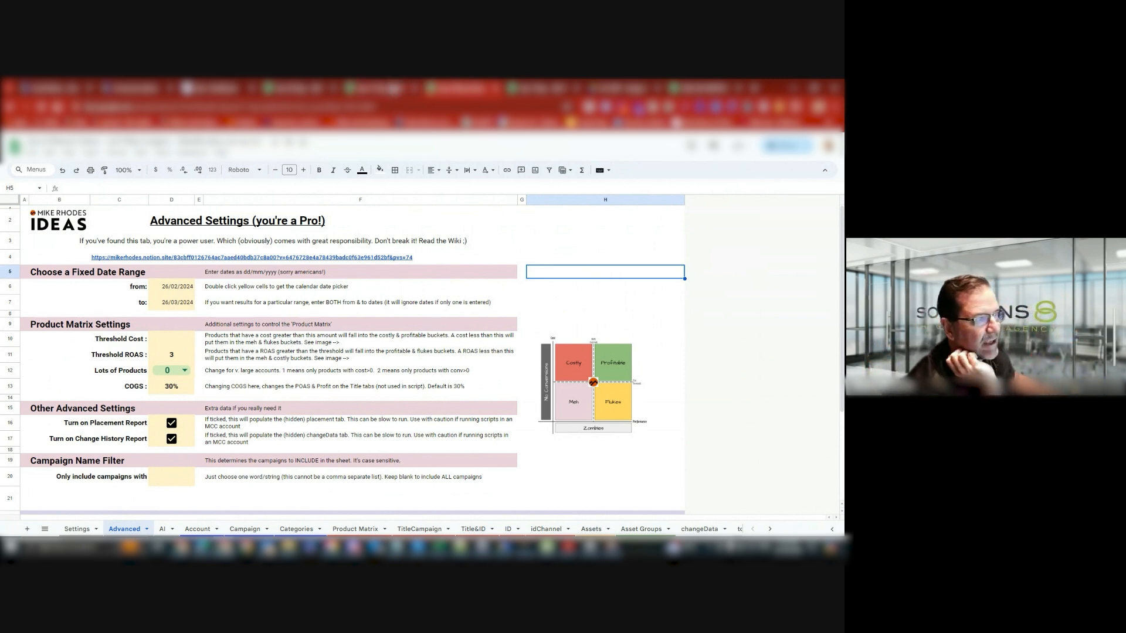
- Switch to the Asset Groups sheet of the 26/02/2024–26/03/2024 report
click(640, 529)
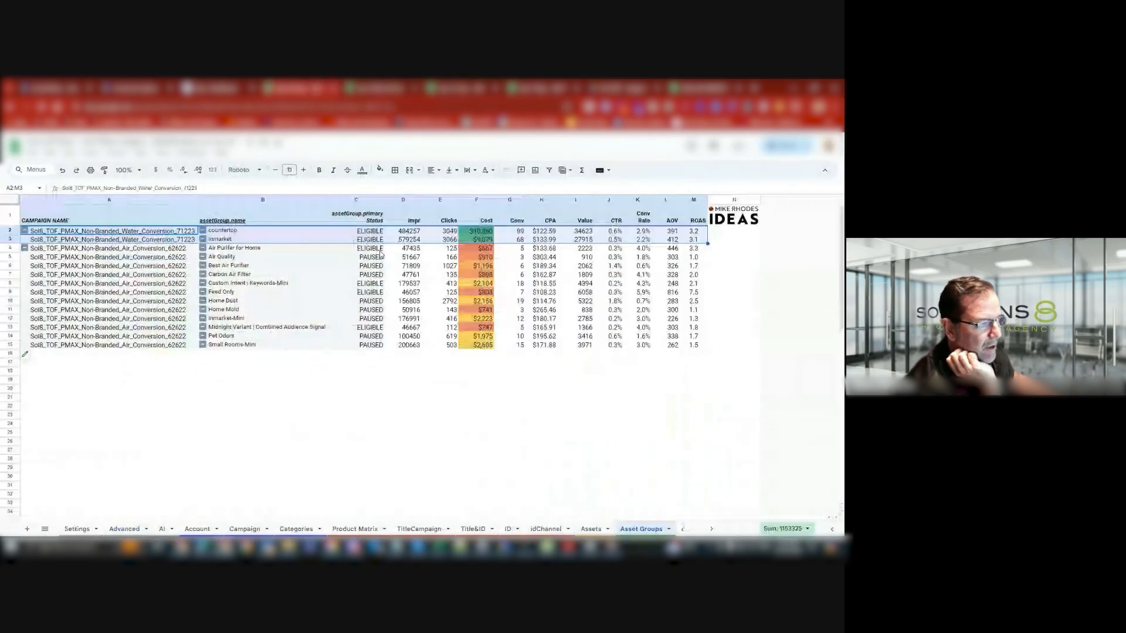
- Compare Air Conversion's asset group rows across both reports, checking the Advanced tab's date range
click(108, 247)
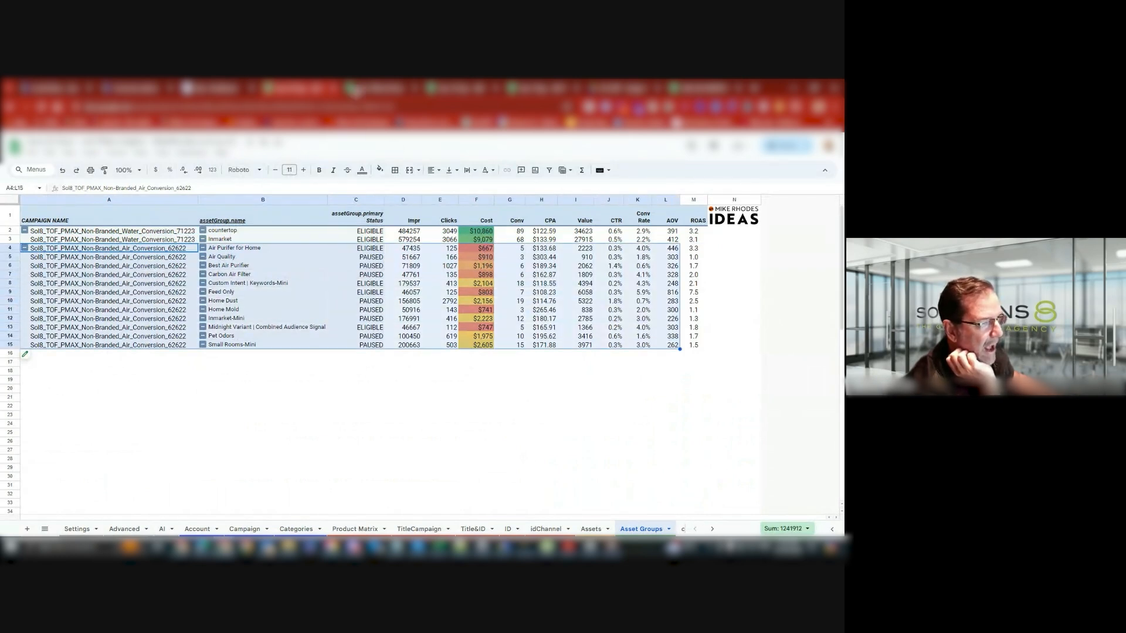
click(124, 528)
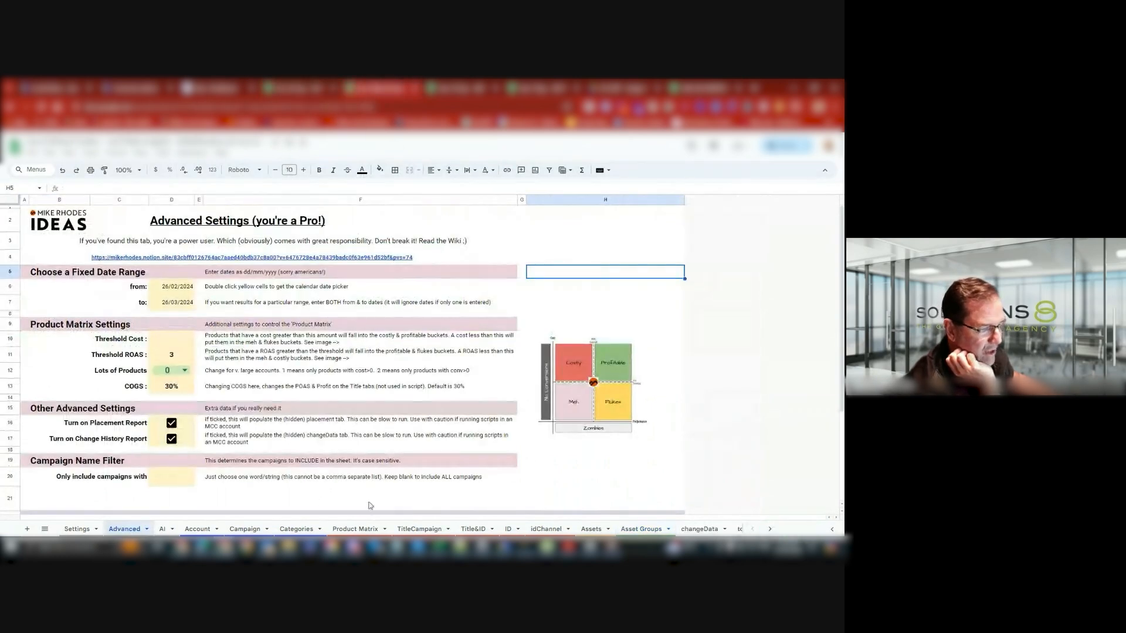
click(640, 529)
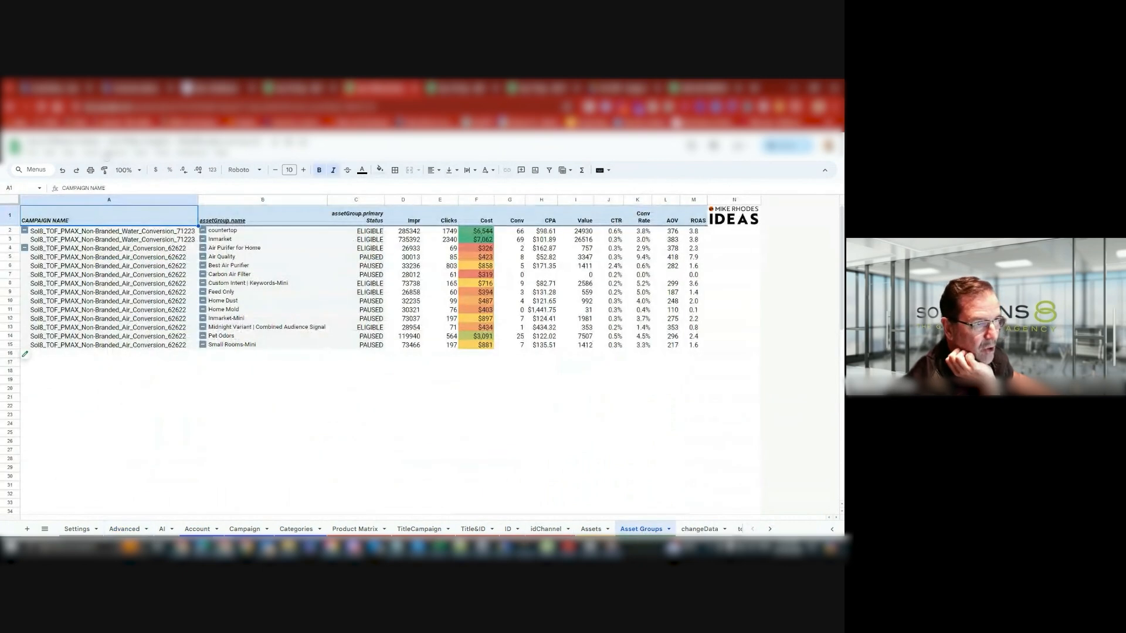
click(108, 248)
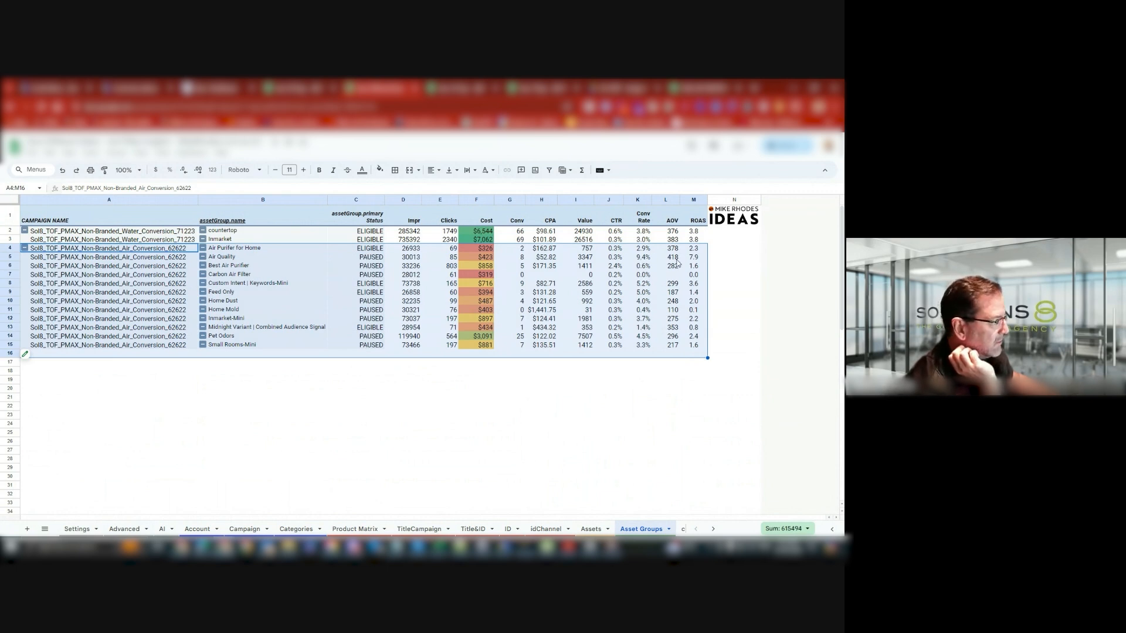
mouse_move(223, 269)
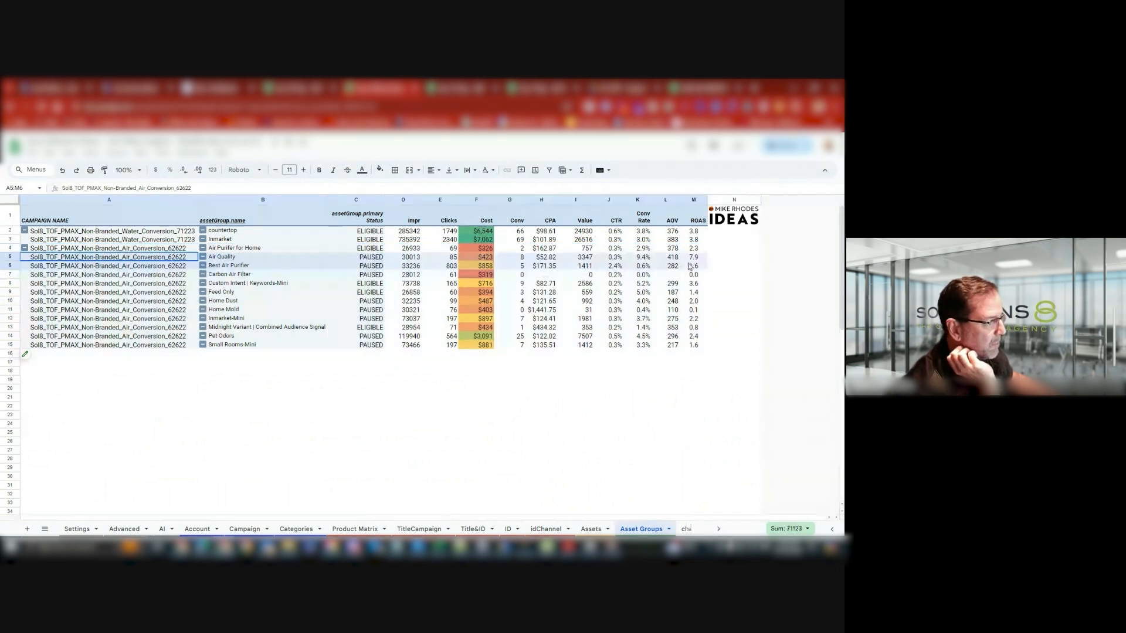
click(672, 257)
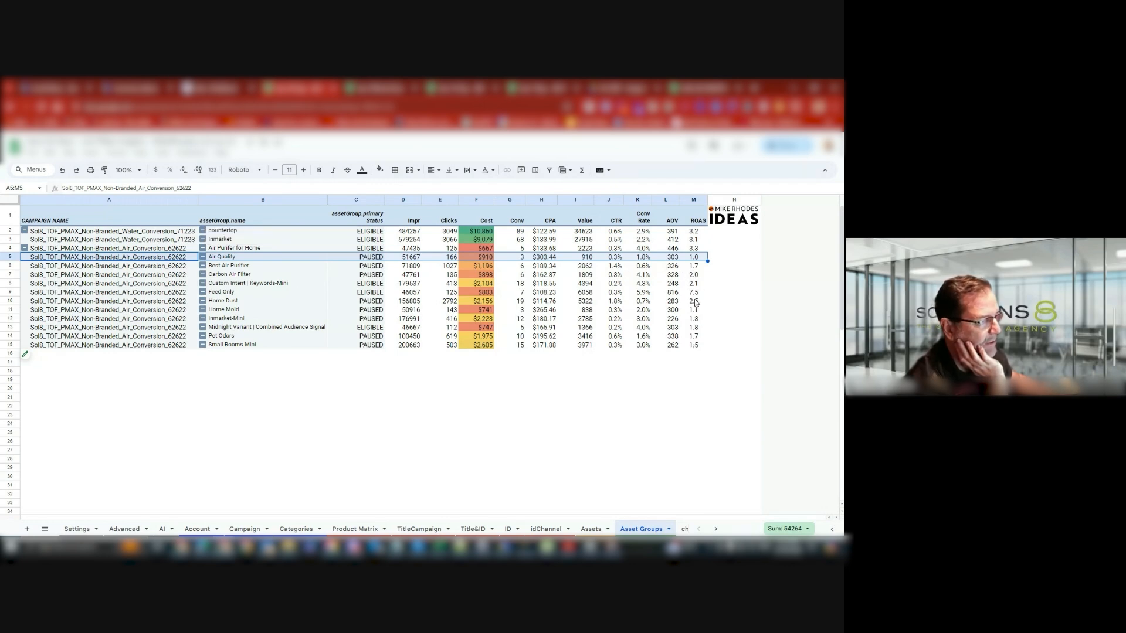
click(693, 292)
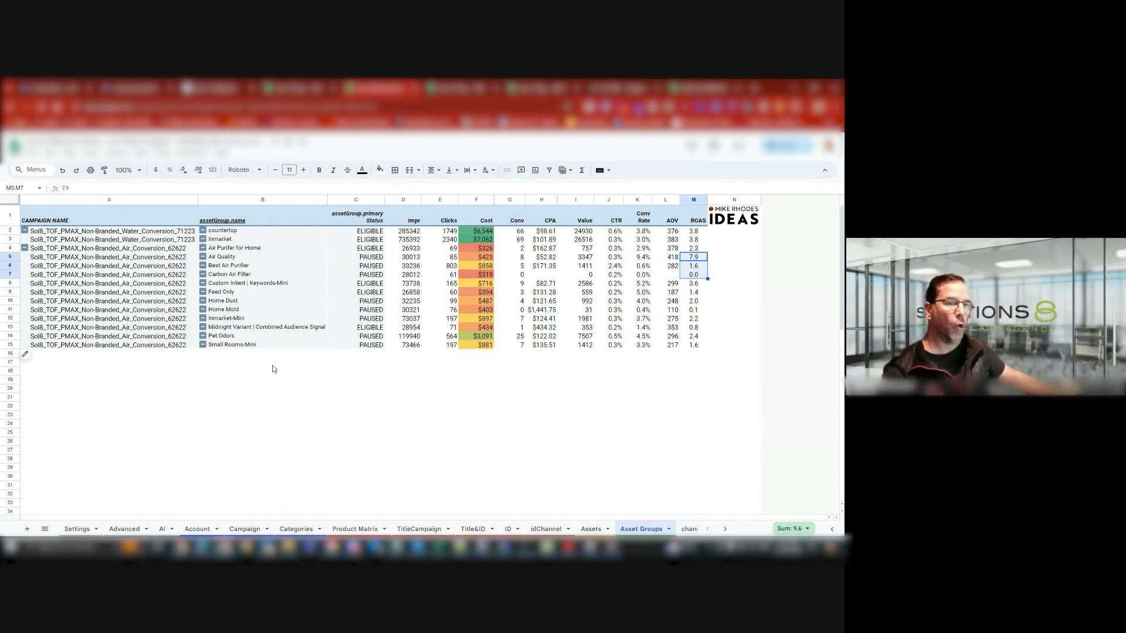
mouse_move(106, 250)
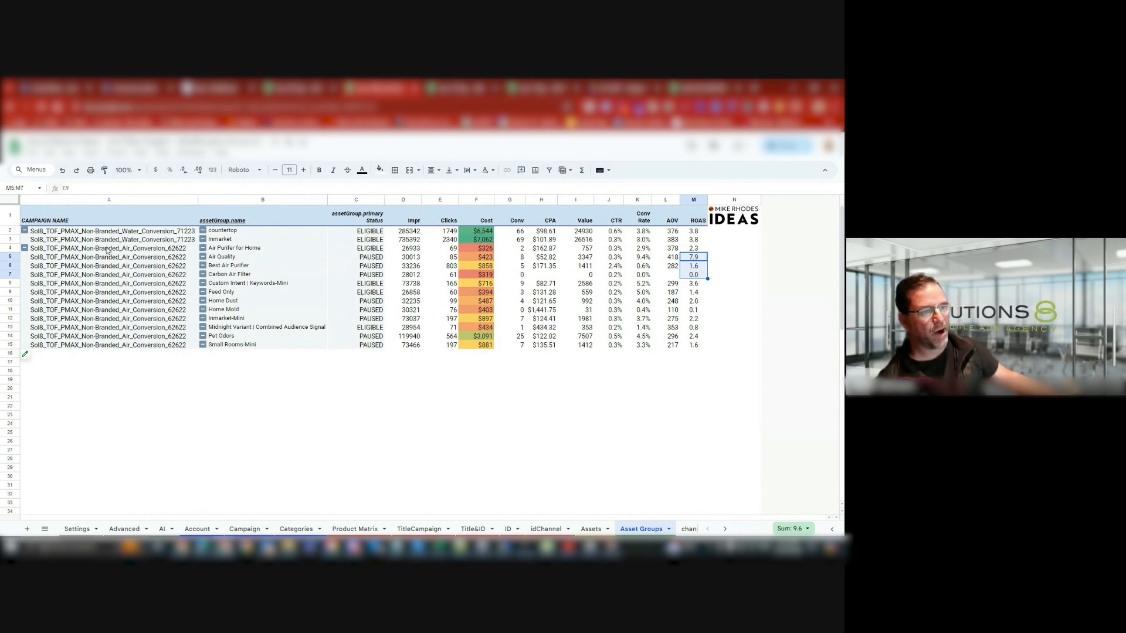